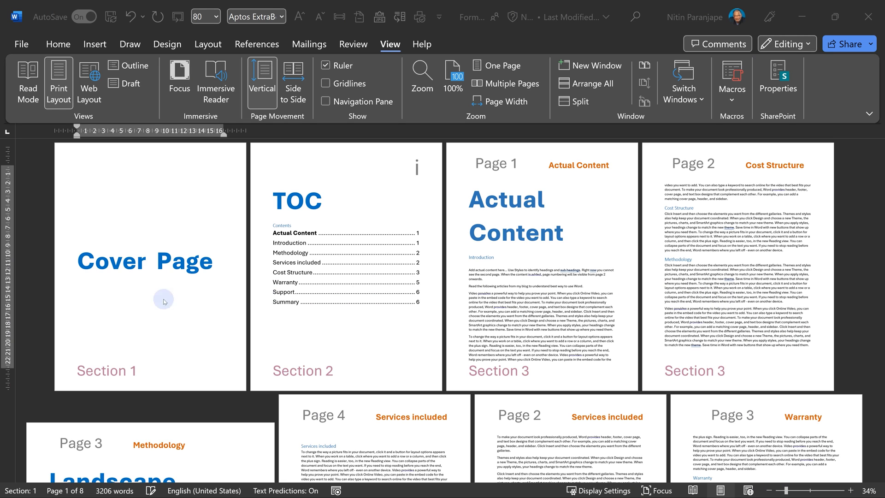
mouse_move(156, 224)
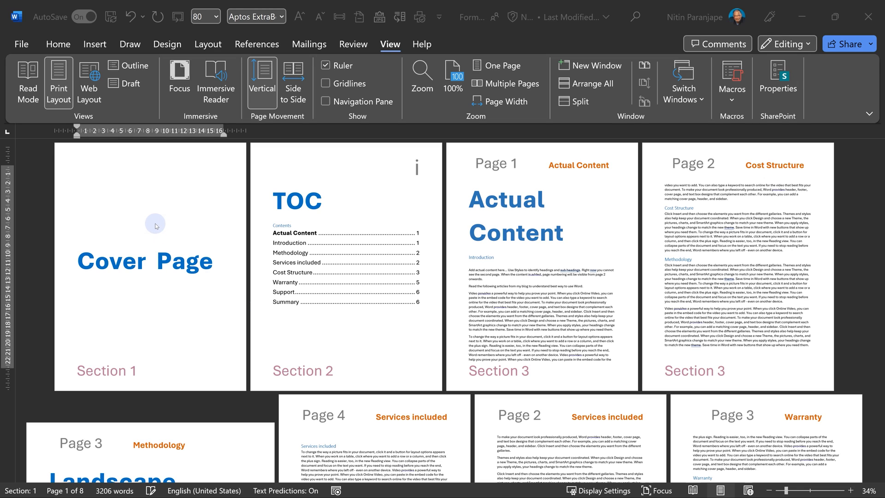
mouse_move(350, 356)
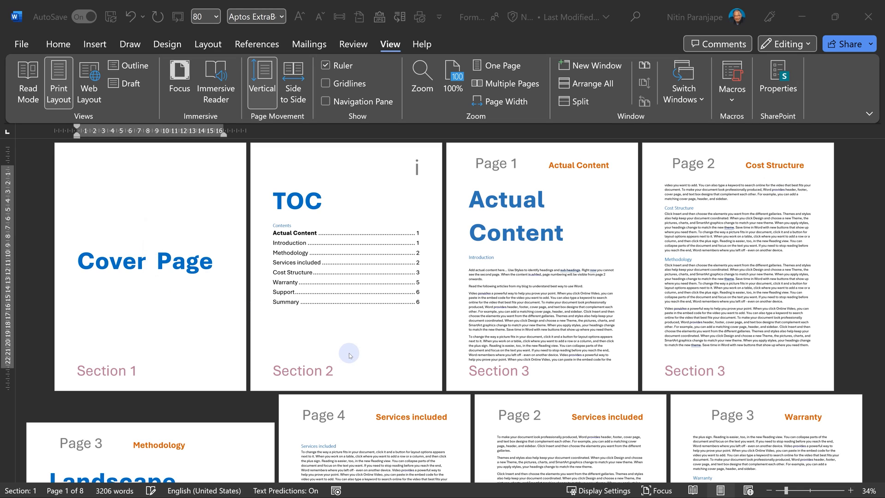
mouse_move(331, 333)
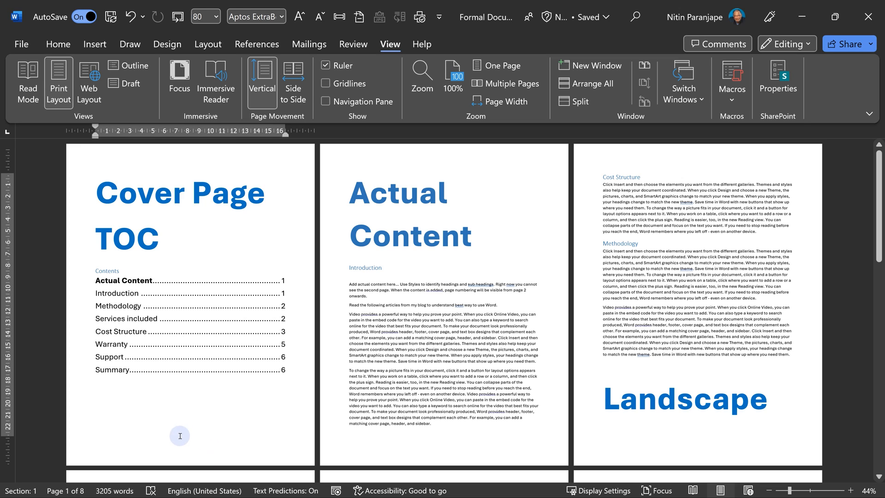
mouse_move(21, 489)
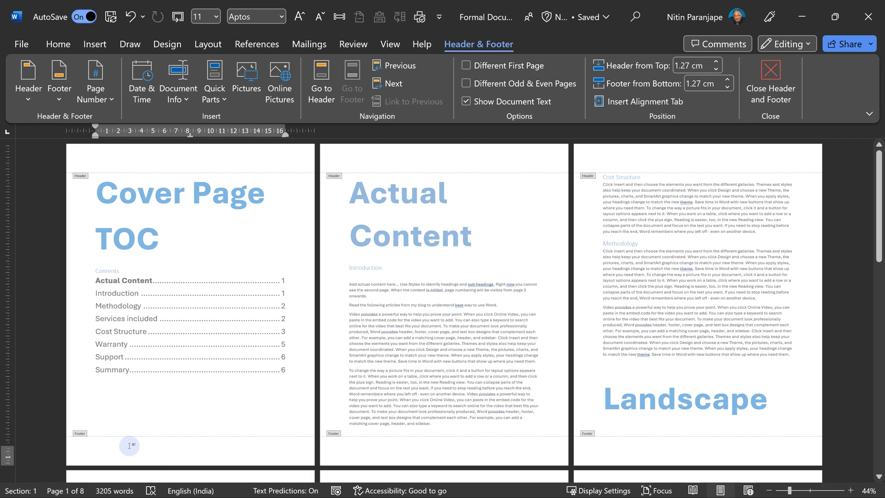
Add a Section field footer reading 'Sec 1' to every page.
click(94, 45)
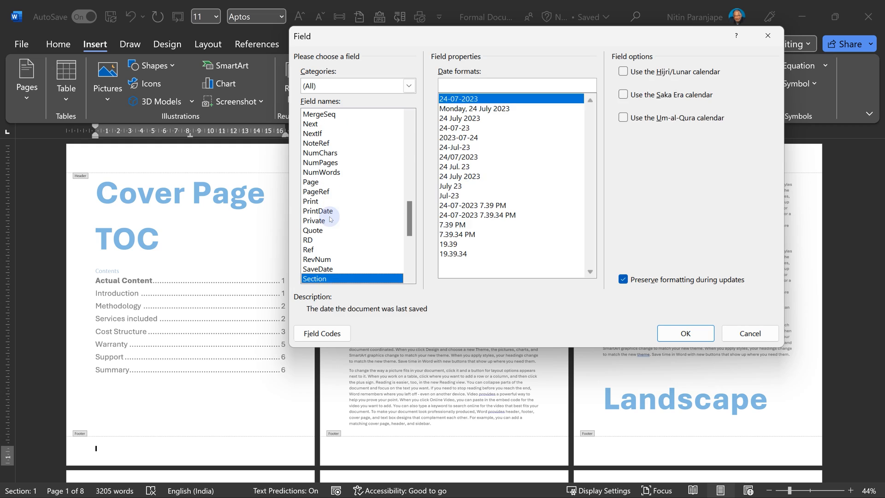
click(315, 278)
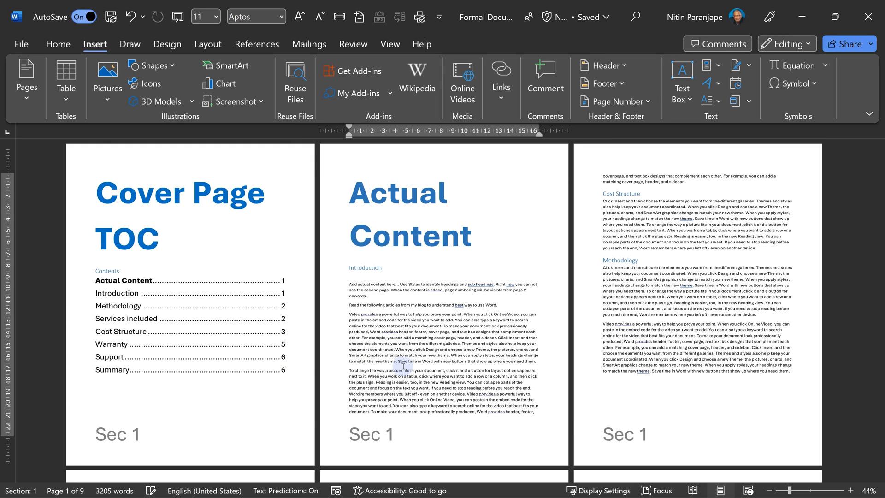
Insert Next Page section breaks before the TOC and Actual Content headings.
click(265, 194)
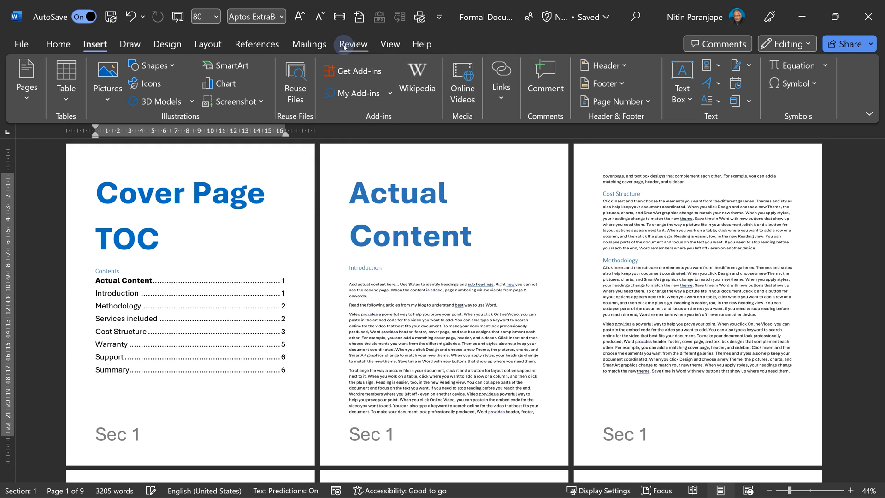
click(186, 65)
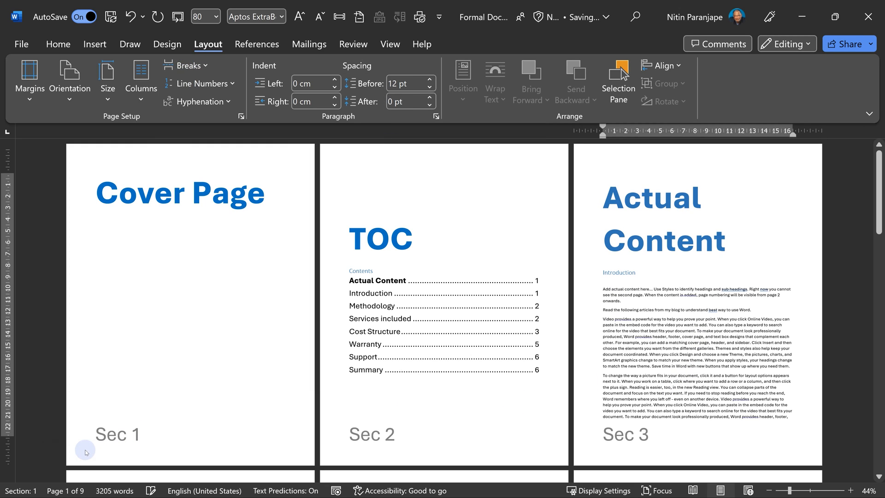
mouse_move(582, 429)
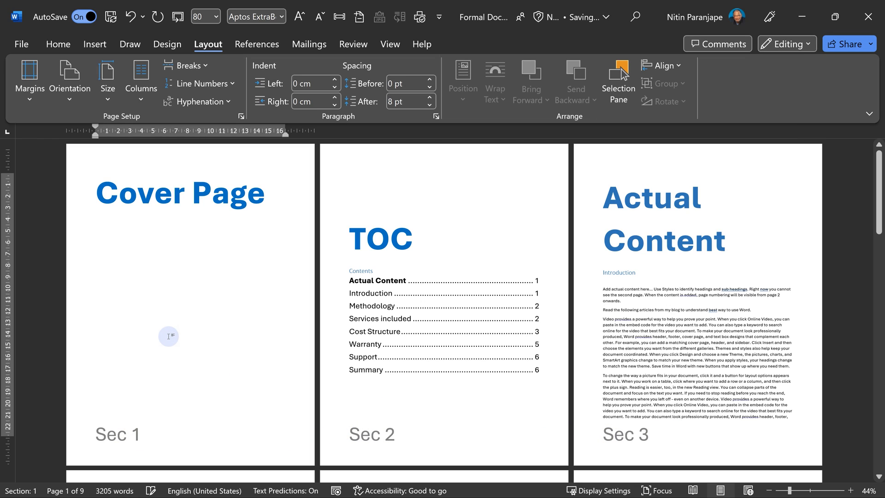
mouse_move(201, 213)
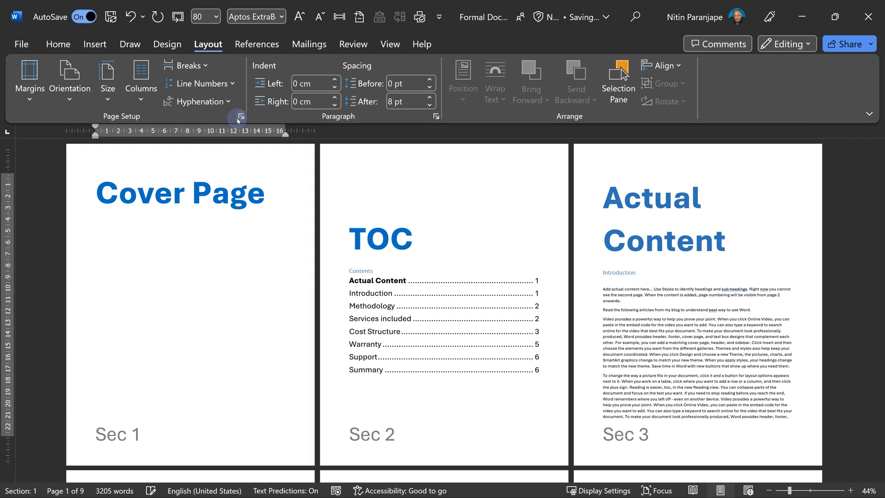
Set the cover page section's vertical alignment to Center in Page Setup.
click(239, 116)
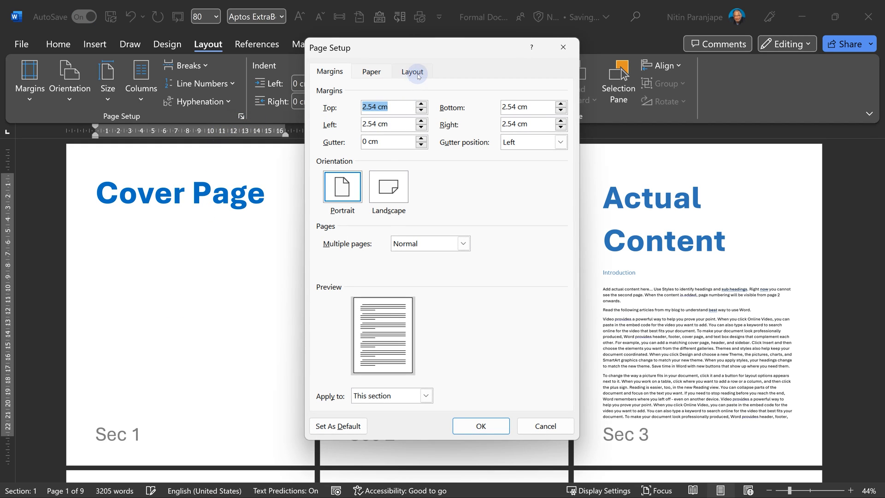
click(412, 71)
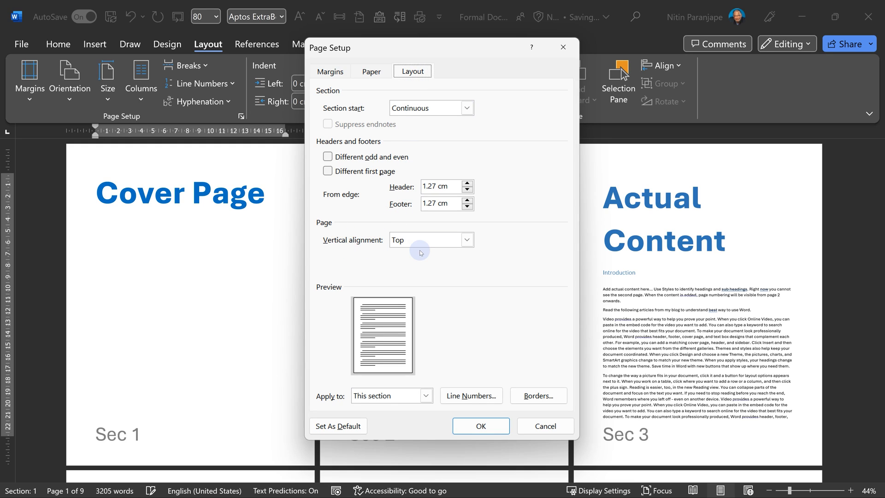
click(432, 239)
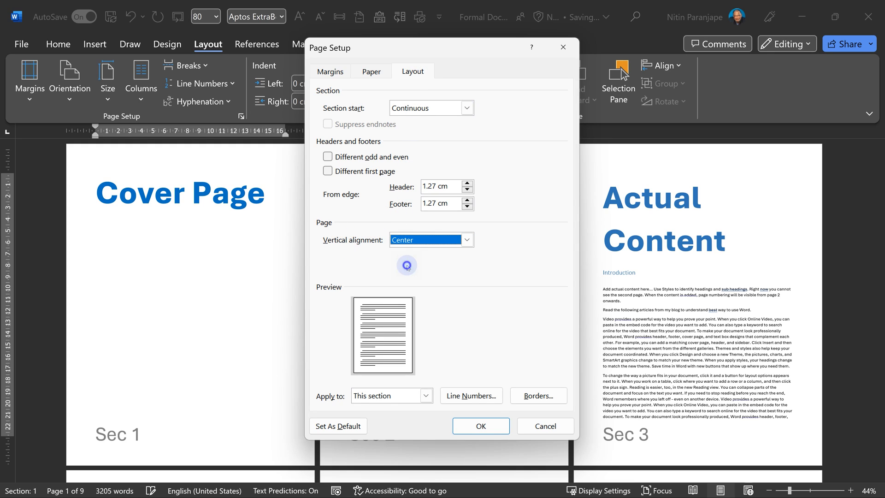
click(480, 425)
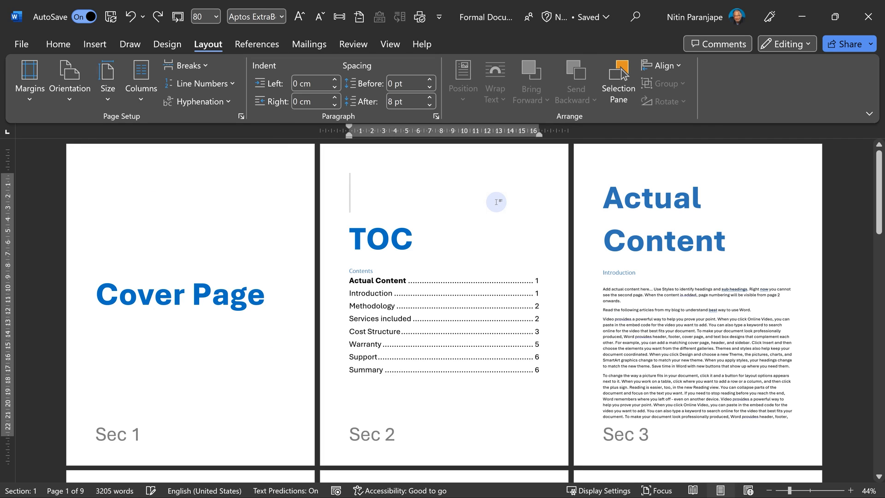
mouse_move(450, 453)
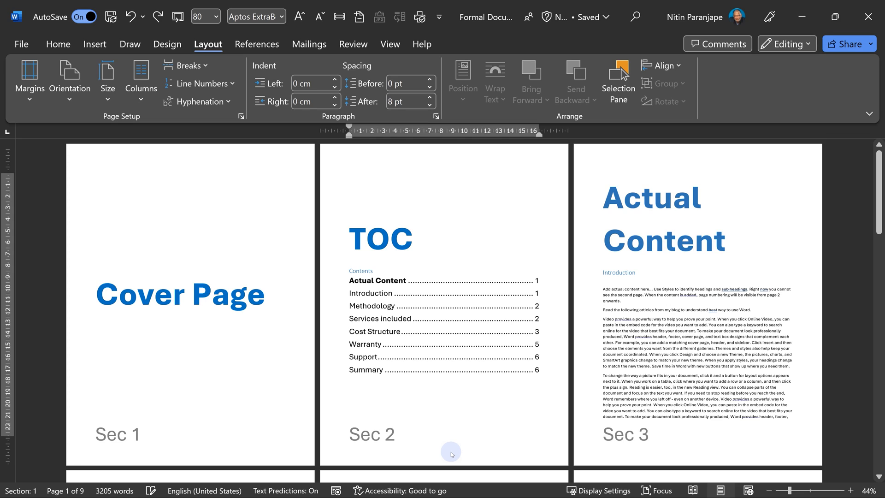
mouse_move(156, 439)
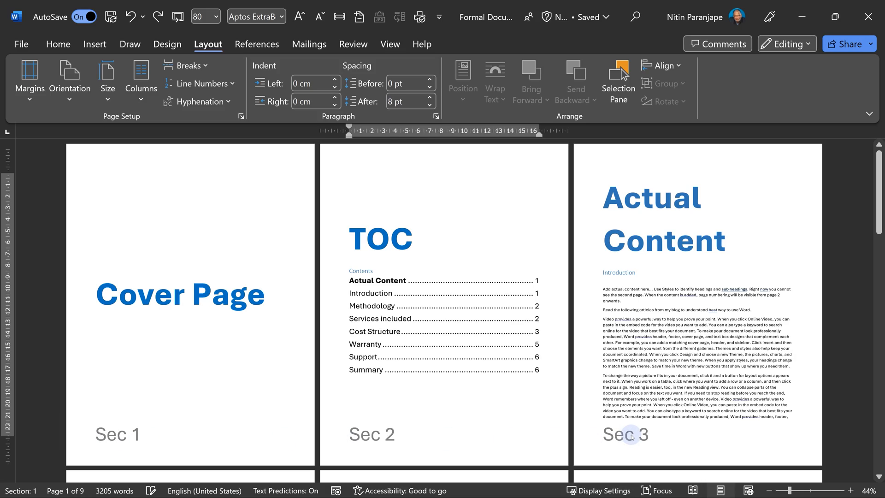
Type 'demo' in the TOC page header to see it repeat, then remove it.
scroll(down, 3)
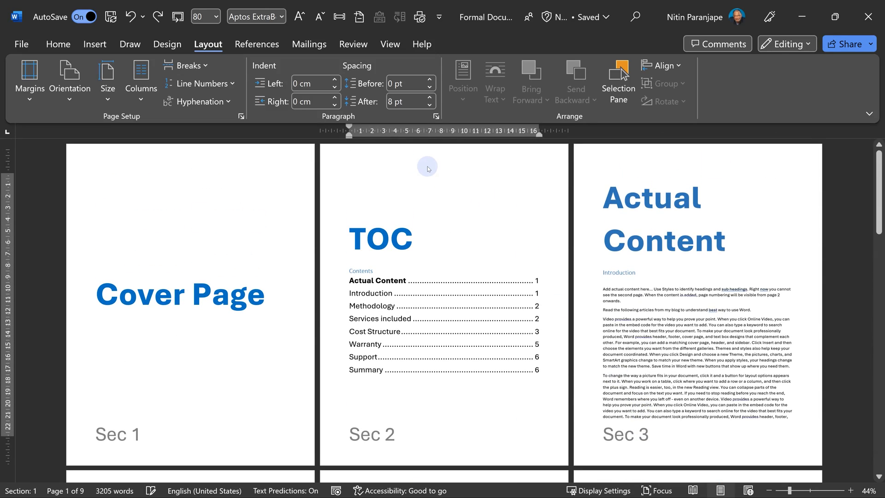
double_click(427, 167)
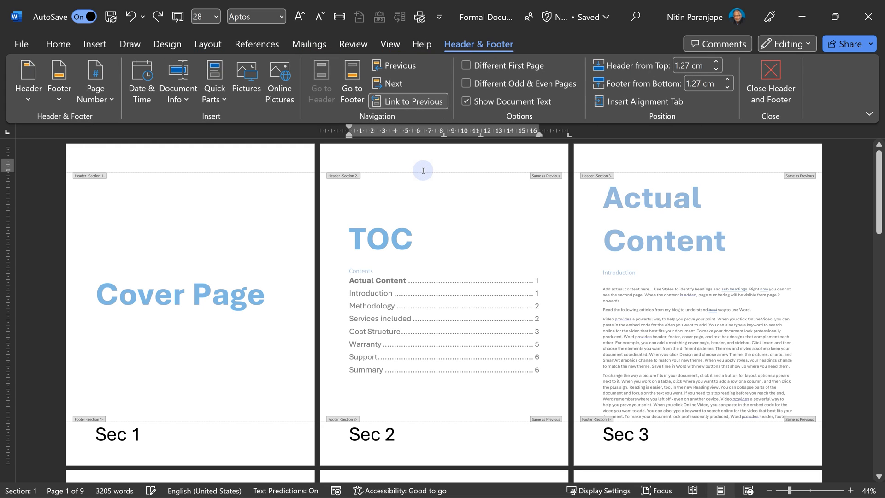
text(demo)
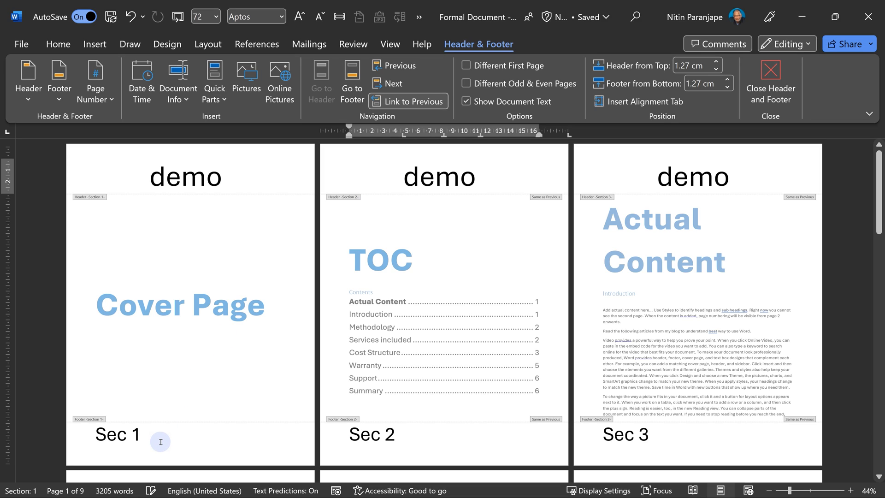
mouse_move(479, 171)
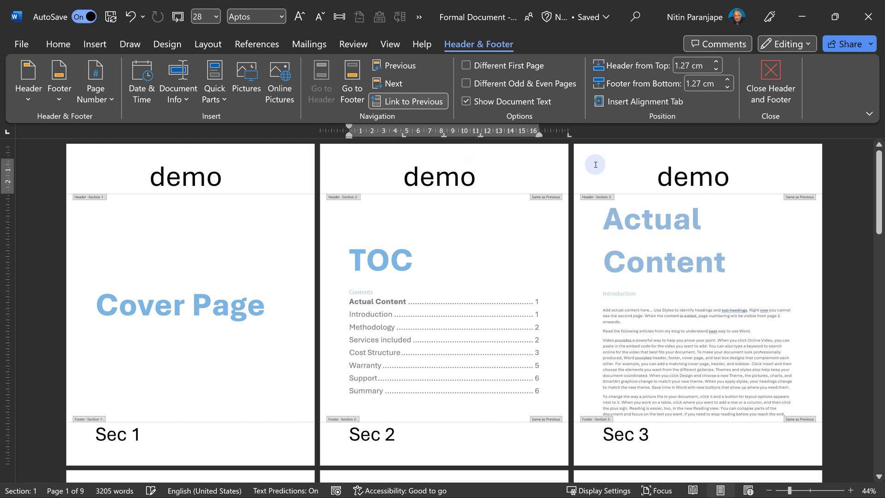
scroll(down, 3)
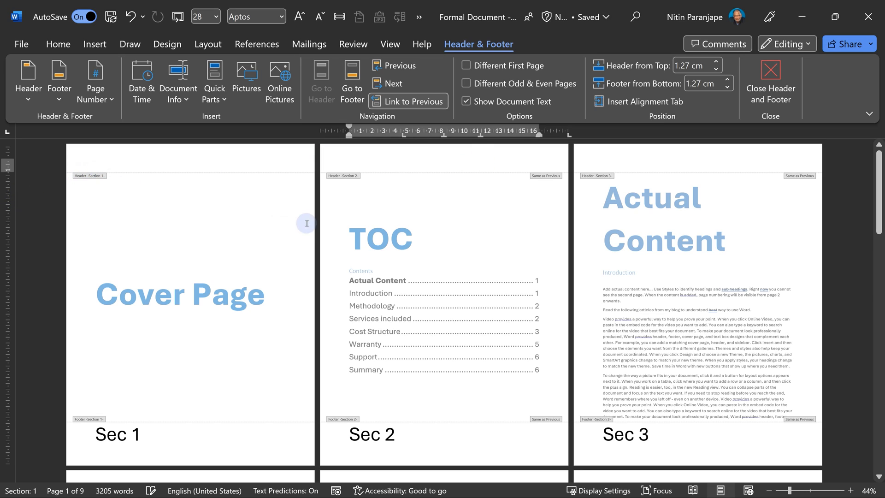
mouse_move(613, 161)
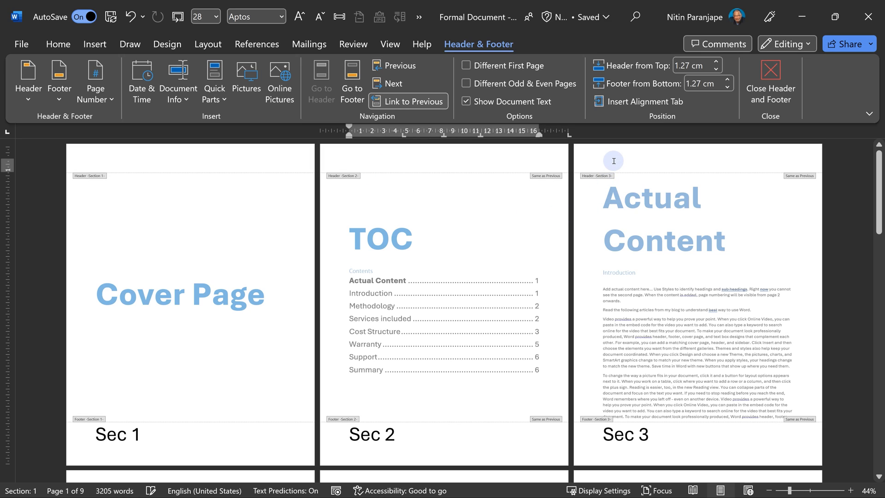
mouse_move(808, 181)
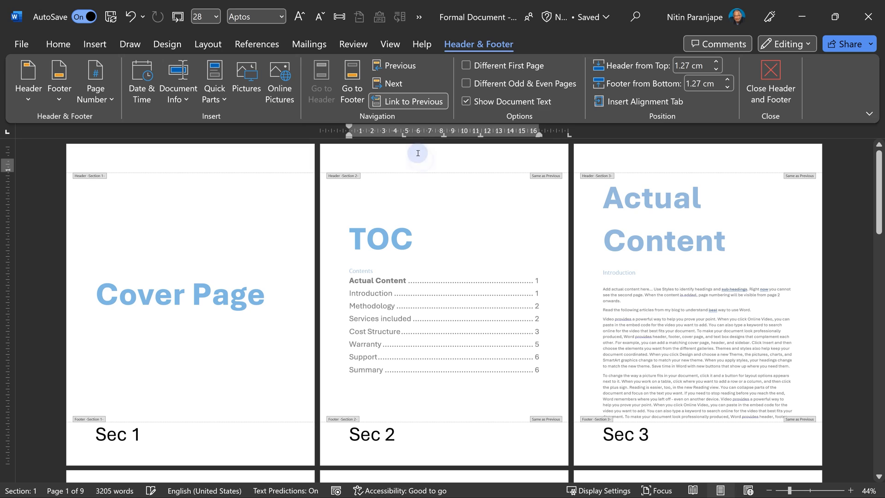
mouse_move(257, 164)
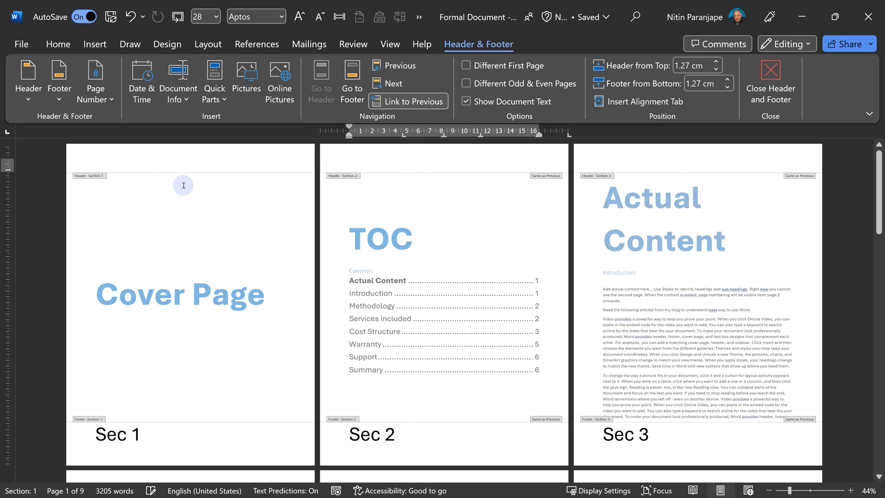
mouse_move(410, 101)
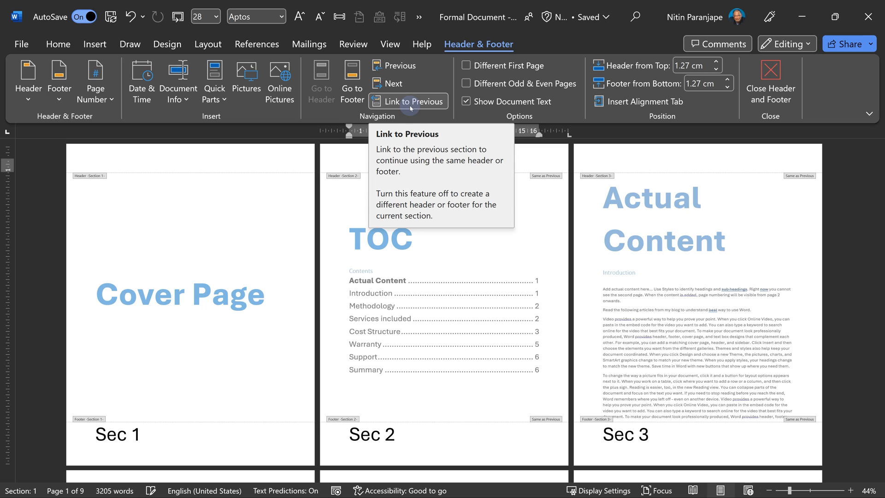
mouse_move(553, 192)
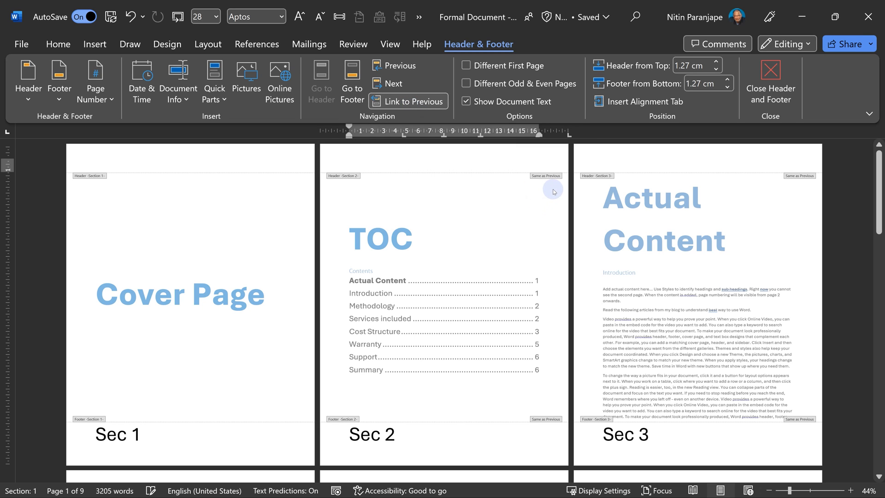
mouse_move(561, 192)
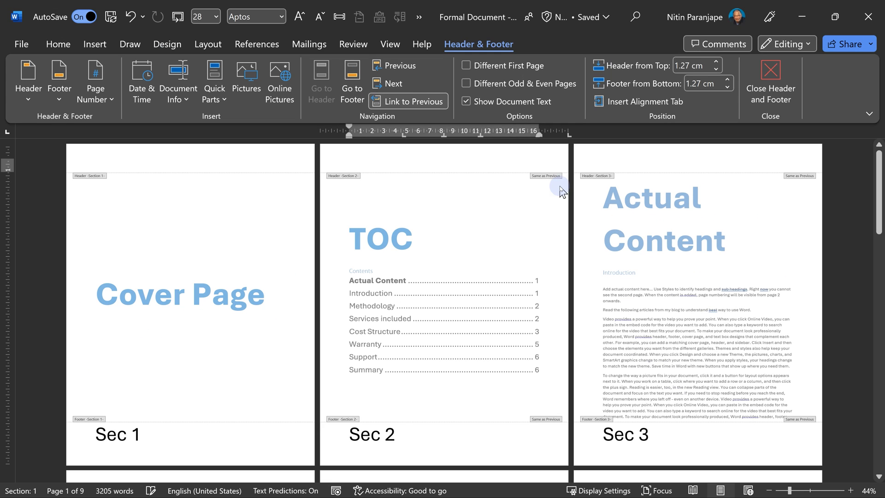
mouse_move(408, 101)
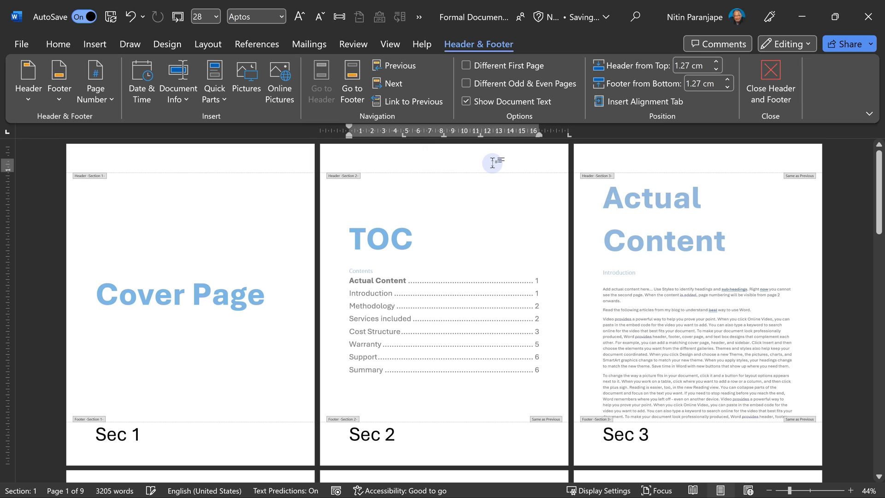
Unlink the TOC header from the cover, then type and select test word 'Demo' for deletion.
text(Demo)
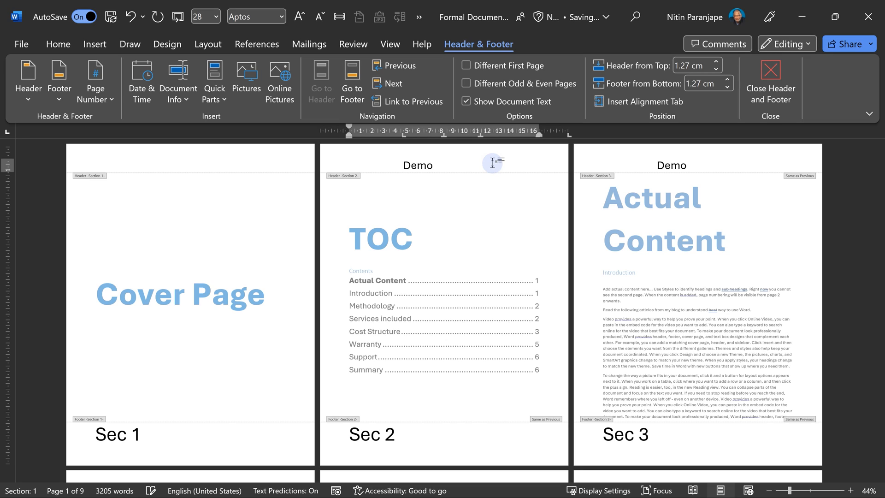
double_click(418, 165)
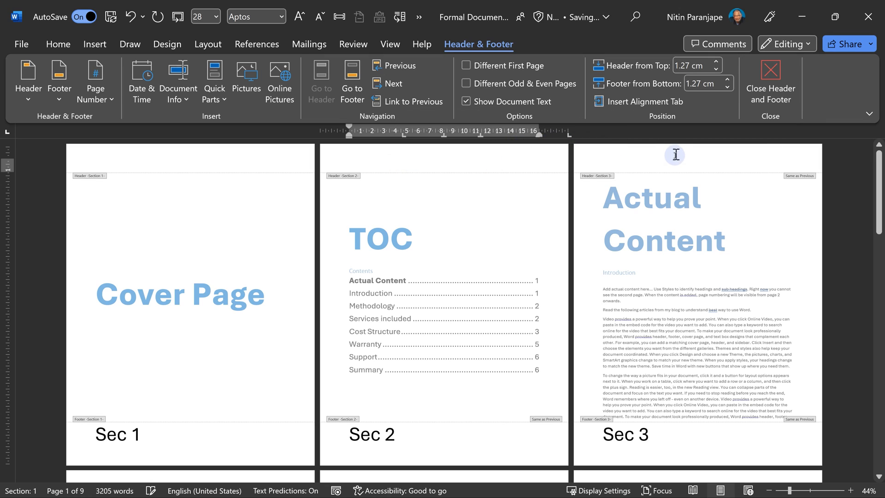
Unlink the Actual Content header from the TOC header and type 'Page' in the TOC header.
click(408, 101)
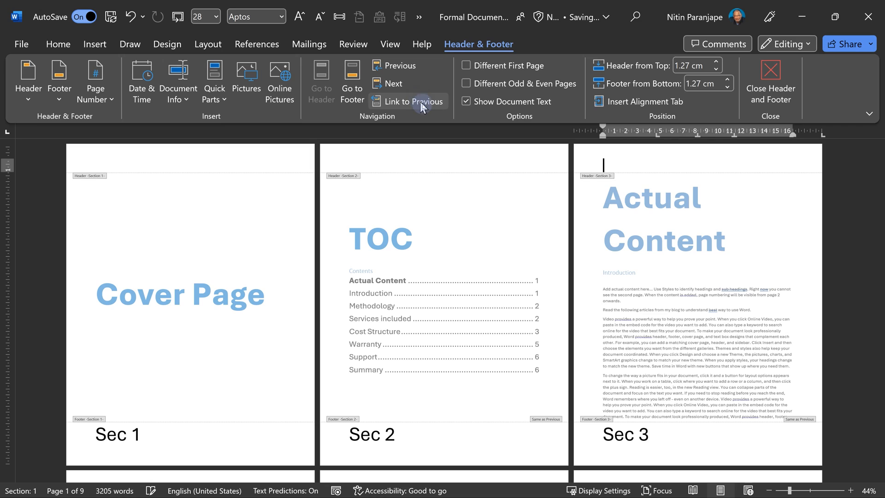
click(413, 101)
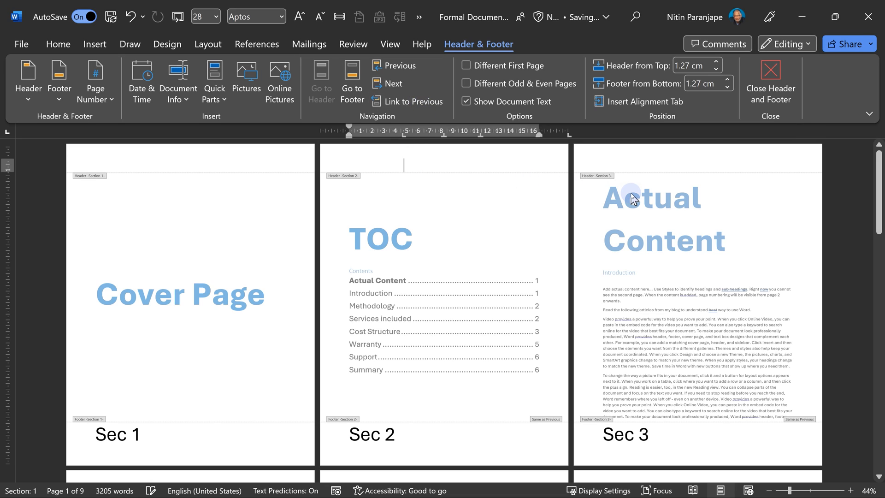
text(Demo)
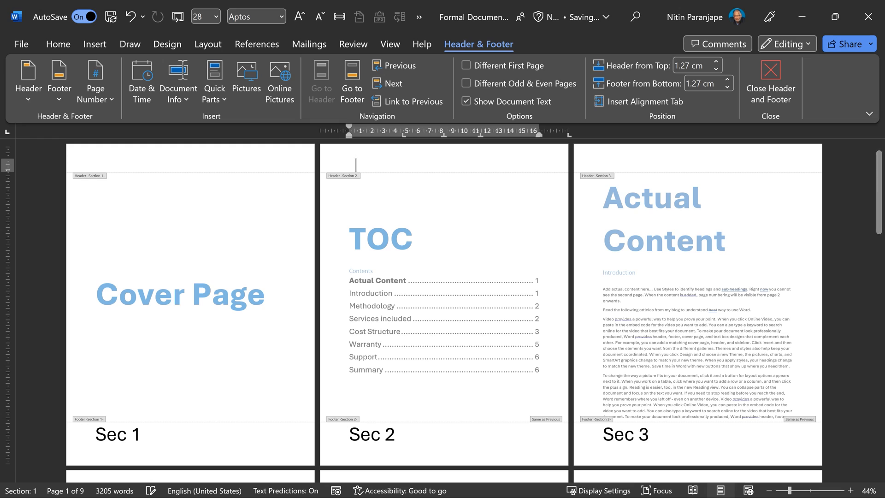
mouse_move(602, 158)
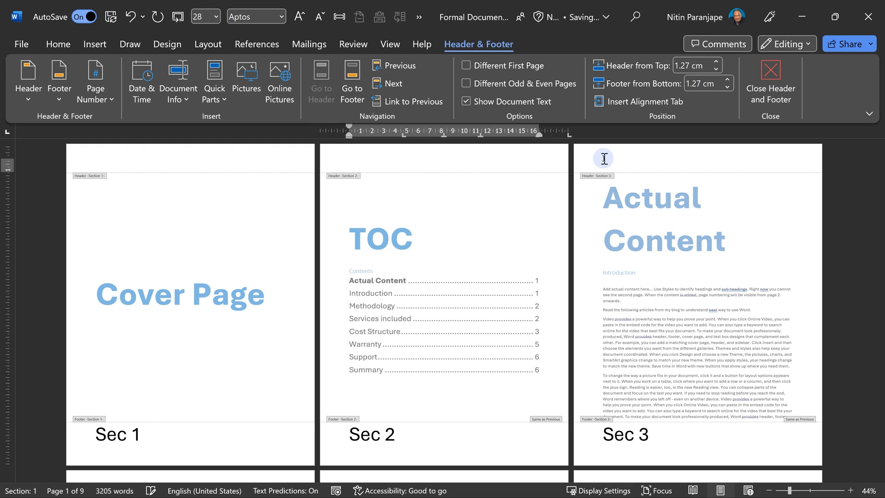
click(95, 81)
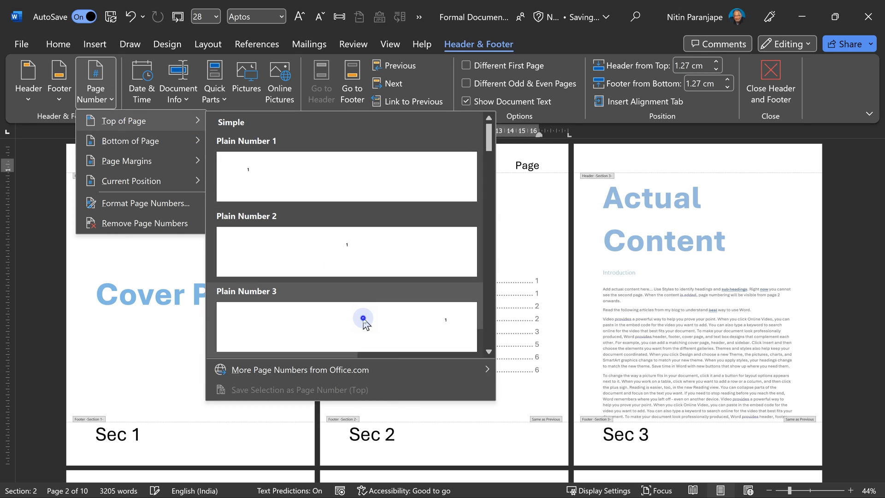
Insert a plain page number after 'Page' in the TOC header, reading 'Page 1'.
click(347, 327)
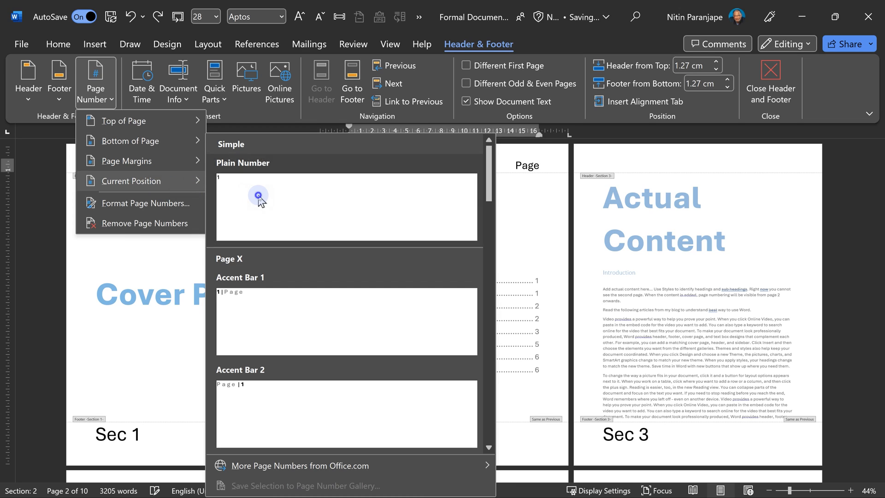
click(259, 206)
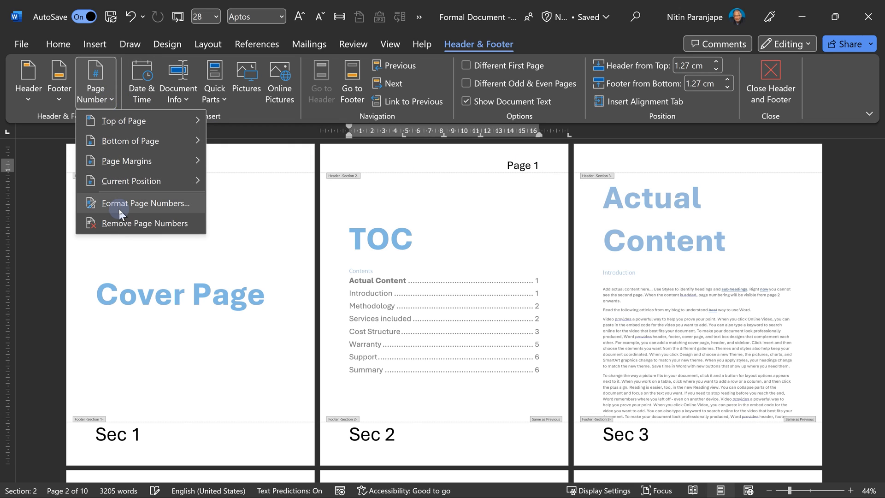
click(145, 203)
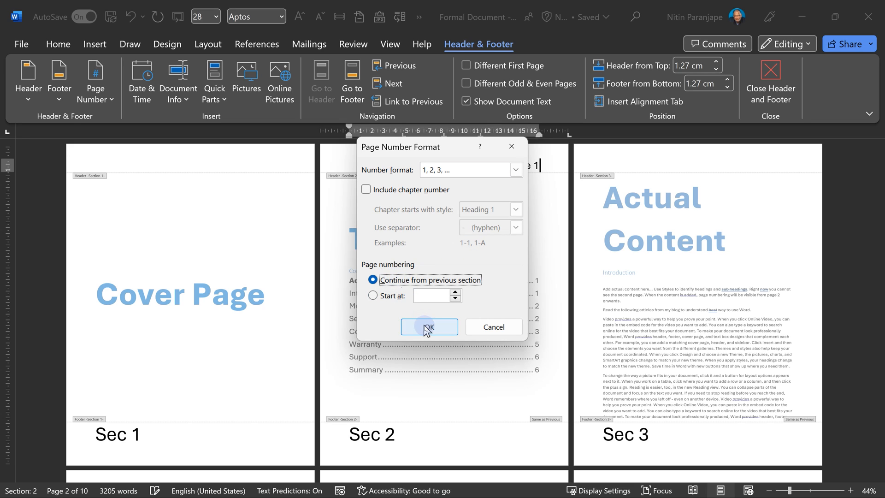
Restart the TOC section's page numbering at 1 in lowercase Roman numerals (i, ii, iii).
click(428, 327)
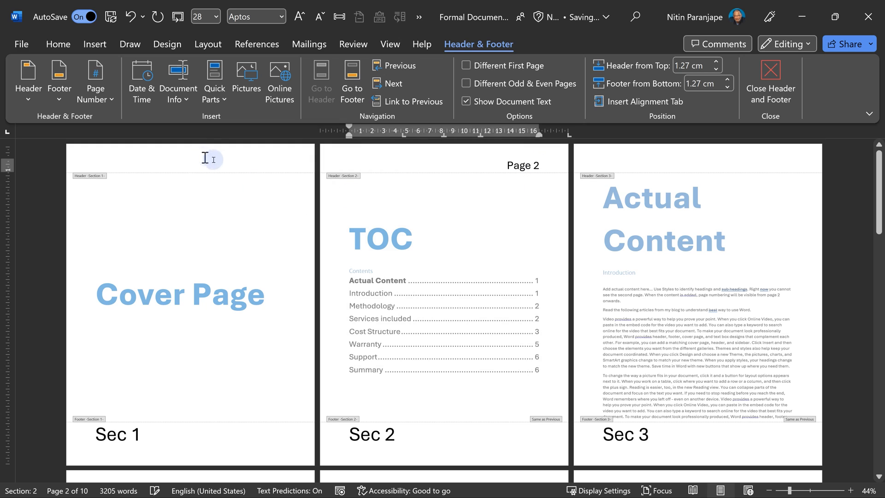
click(95, 82)
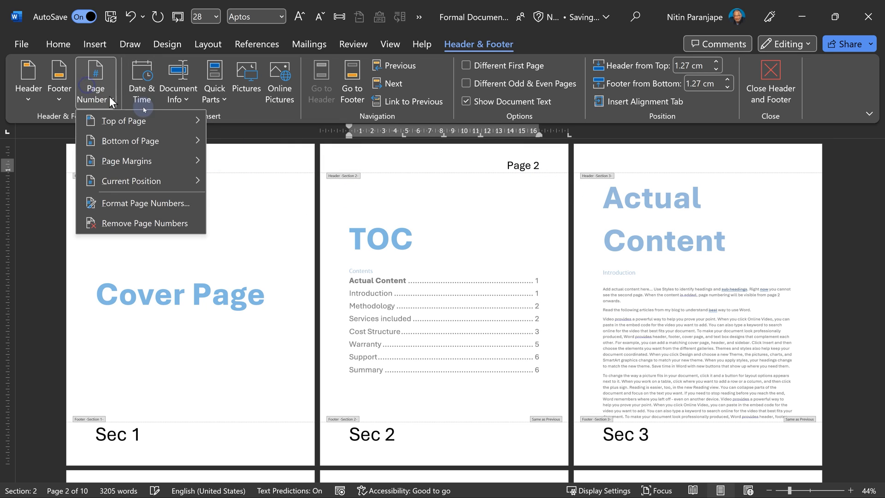
click(145, 202)
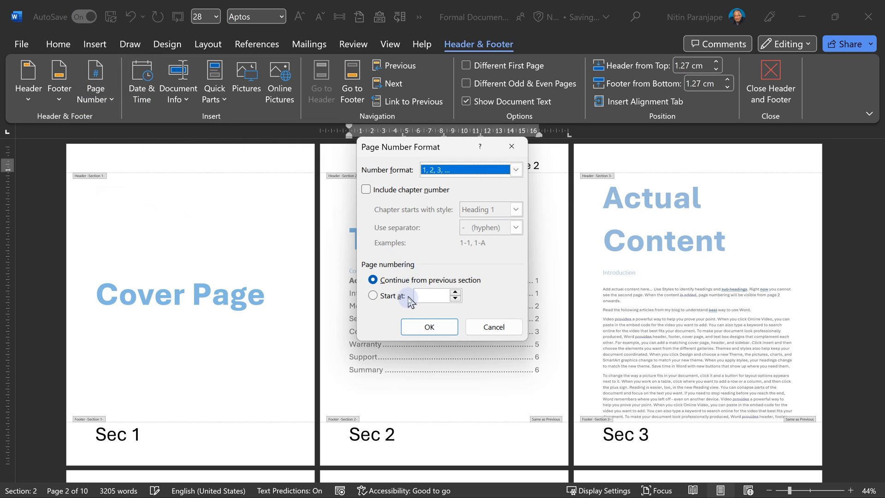
click(372, 295)
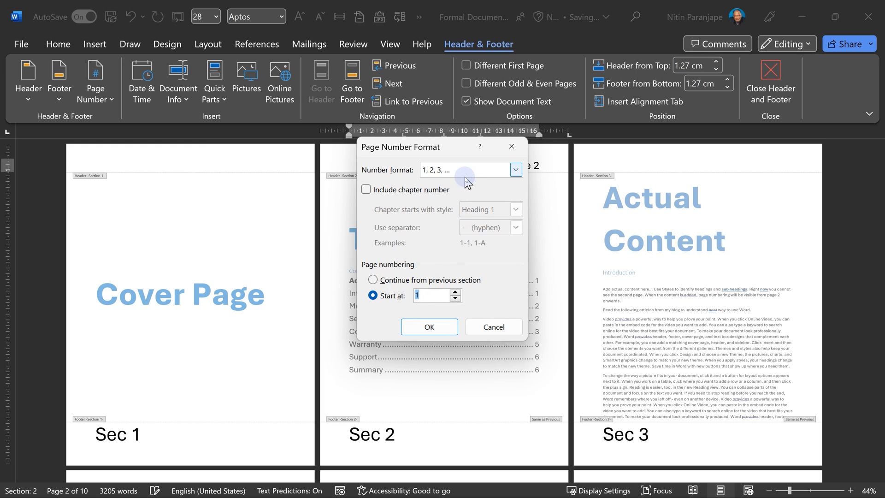
click(514, 169)
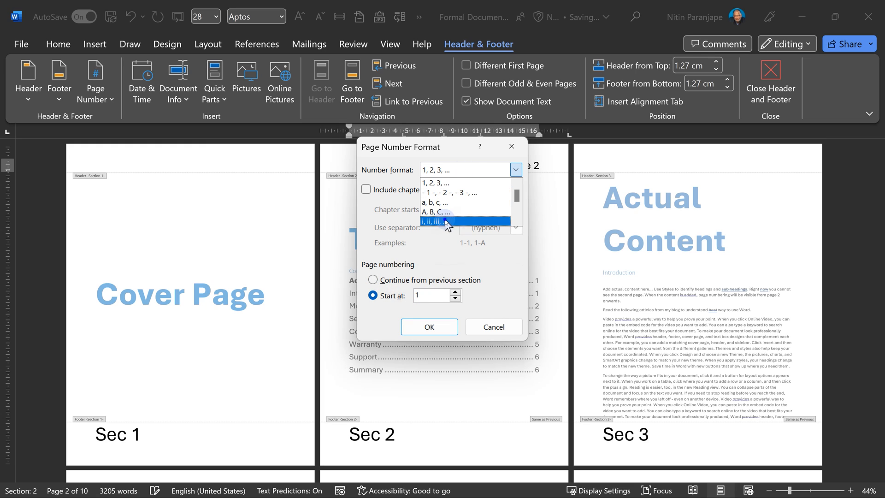
click(428, 327)
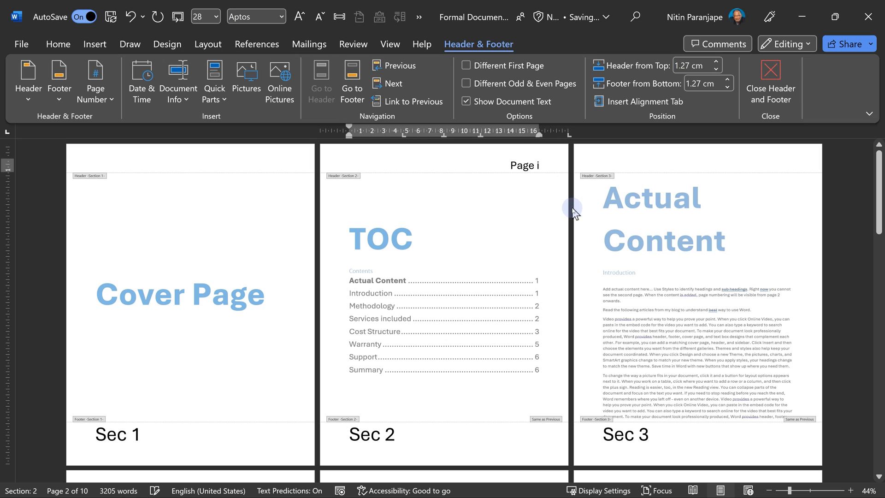
mouse_move(523, 222)
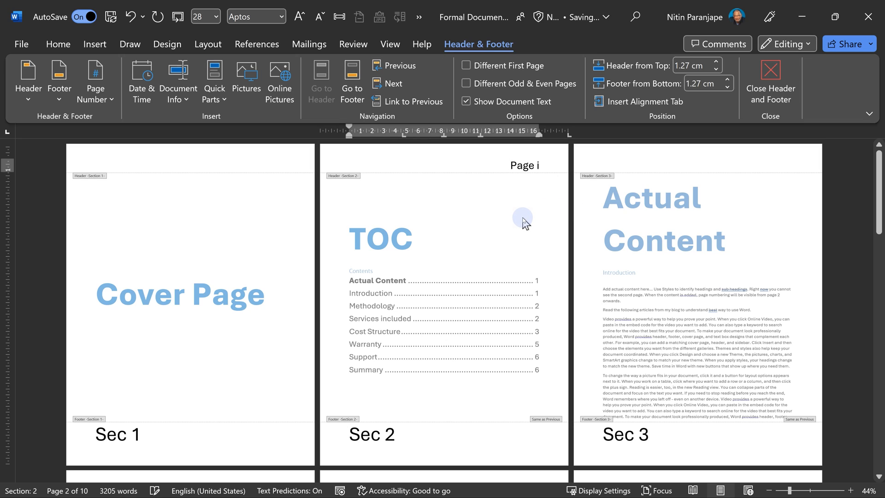
mouse_move(321, 242)
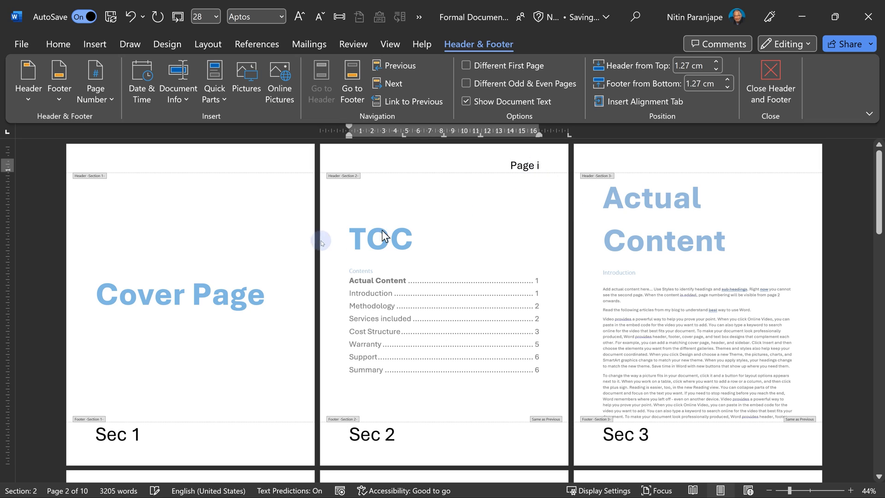
mouse_move(681, 170)
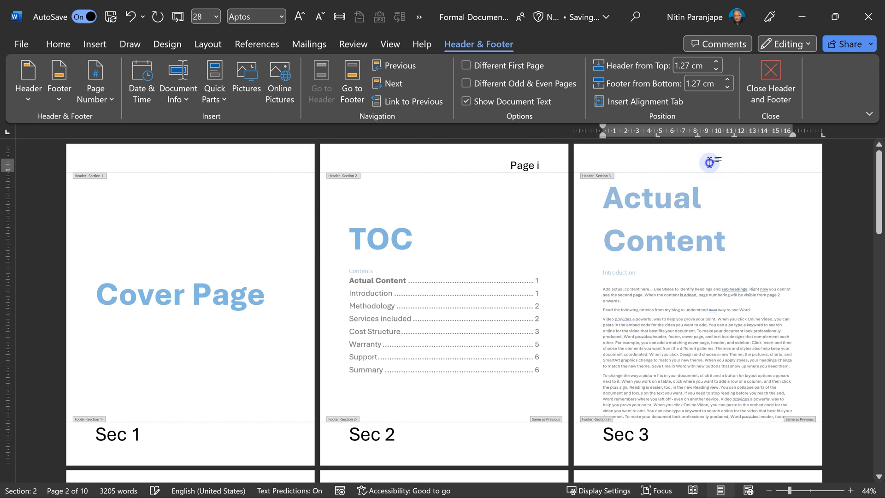
mouse_move(749, 159)
text(Page 2)
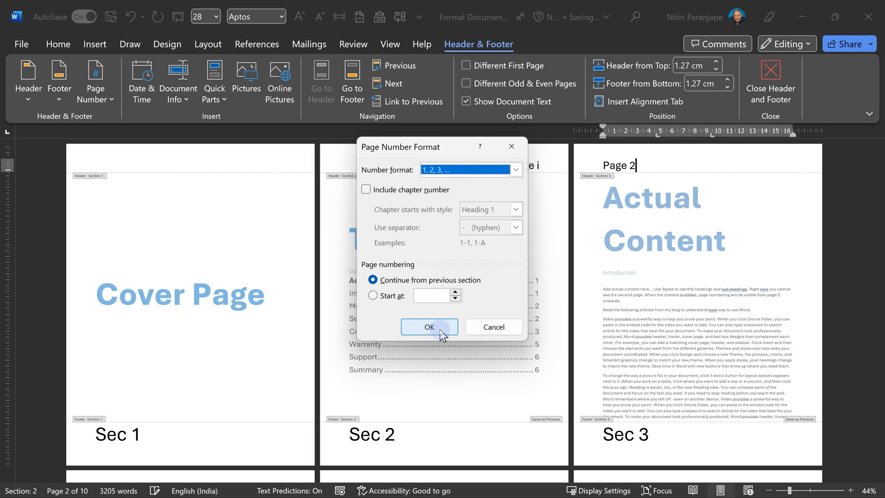
Restart the Actual Content section's page numbering at 1.
click(373, 295)
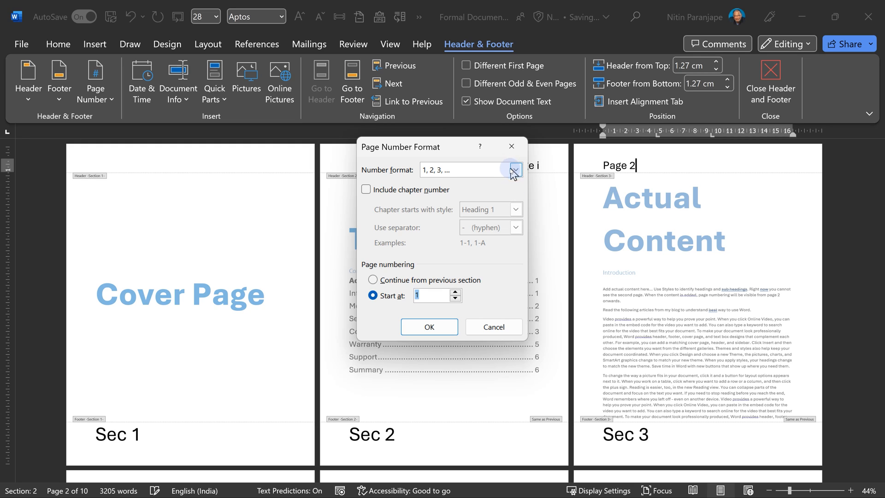
click(429, 327)
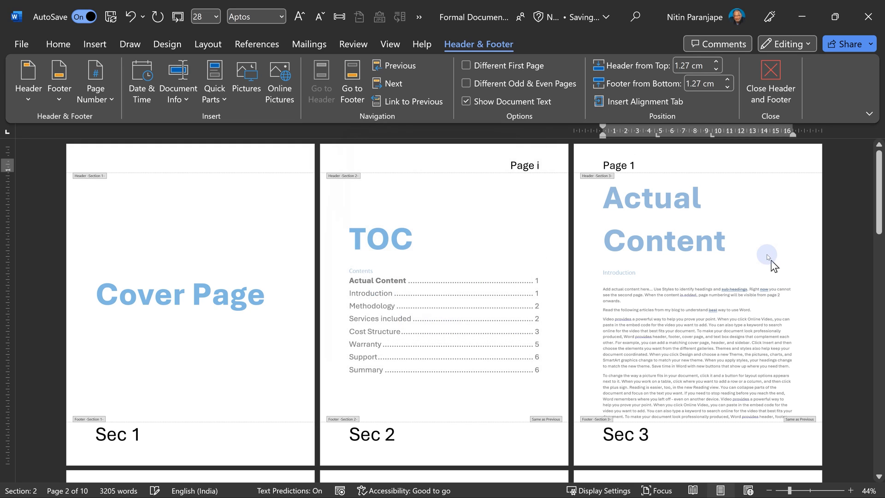
mouse_move(666, 253)
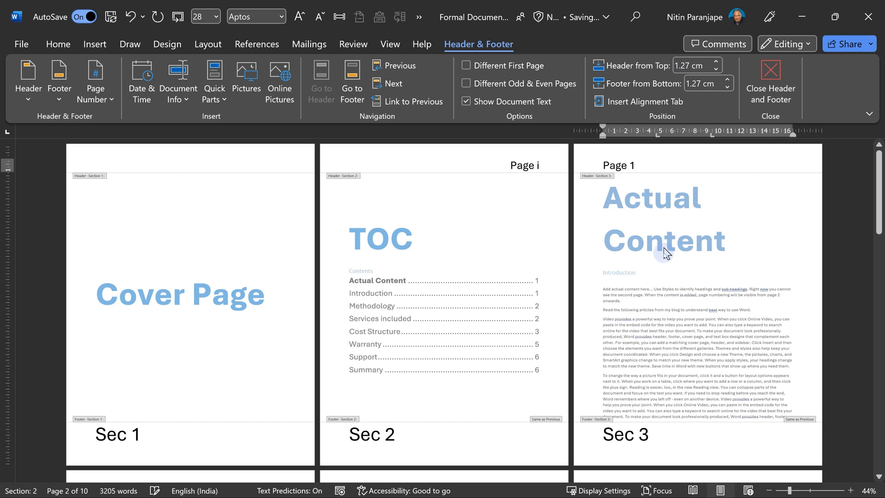
Enable Different First Page for the content section so later pages read Page 2, 3, 4.
scroll(down, 3)
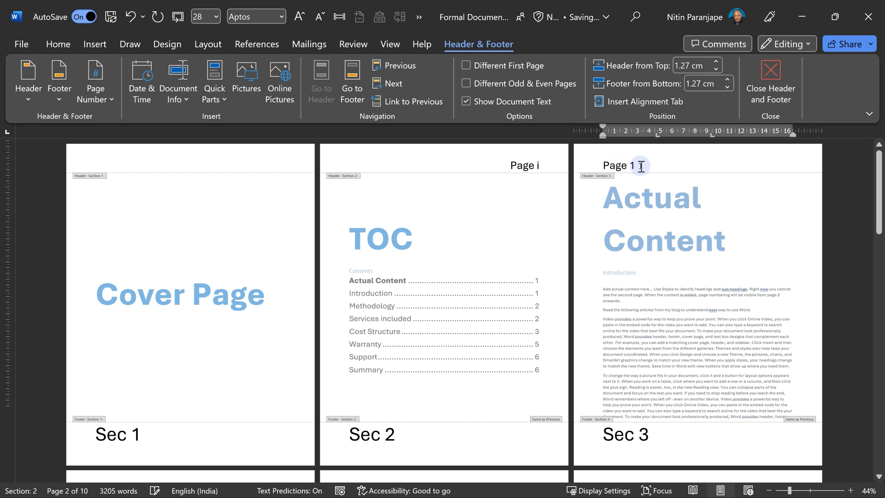
scroll(down, 3)
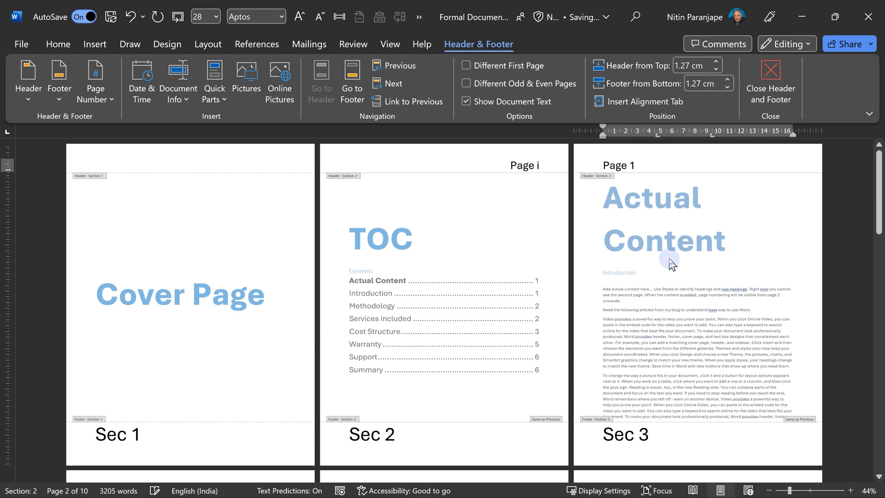
mouse_move(671, 261)
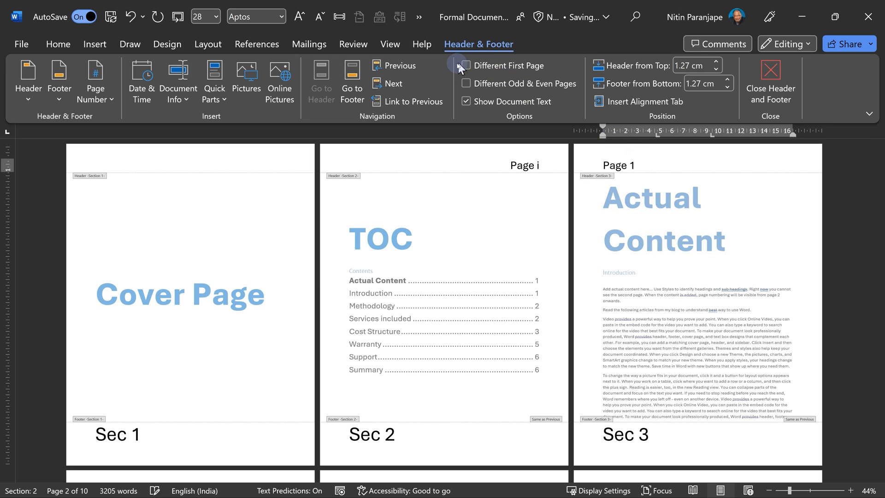
click(466, 65)
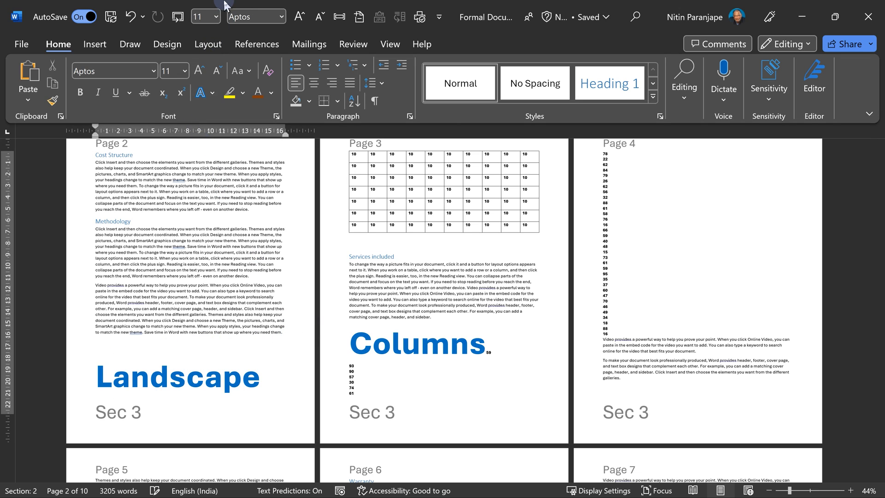
Put the Landscape heading and table in a landscape section, with a portrait Columns section after.
click(208, 45)
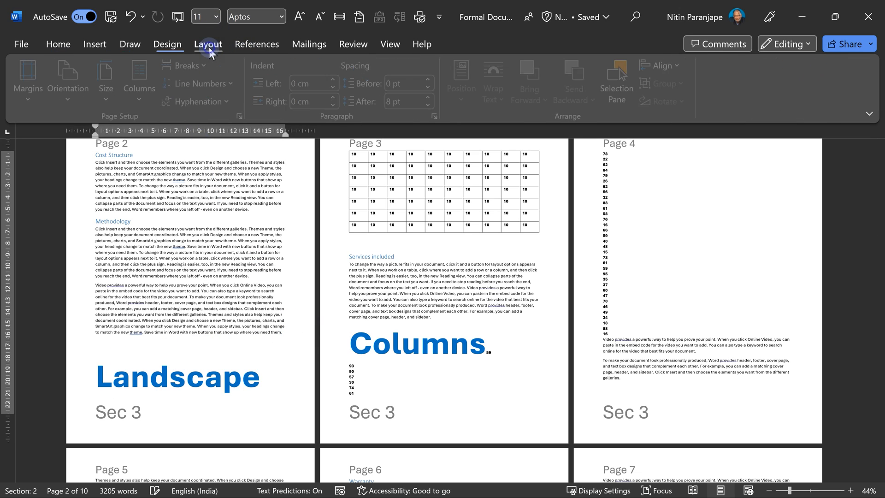
click(188, 65)
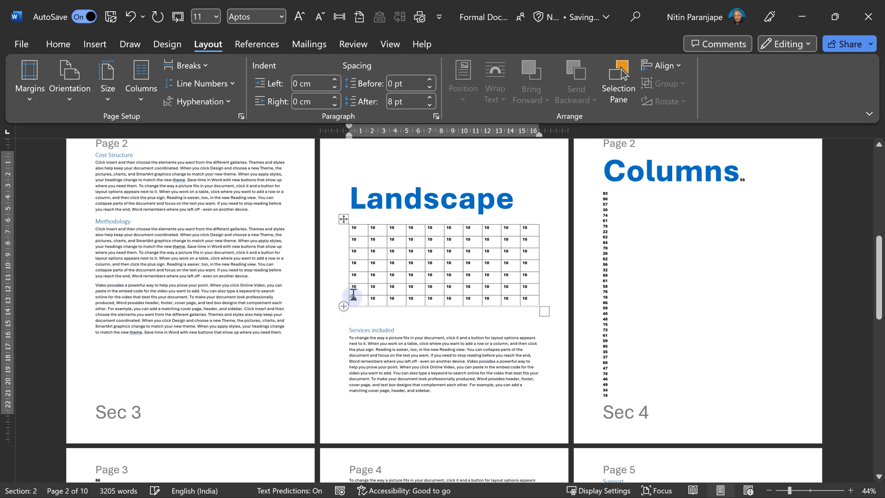
click(188, 65)
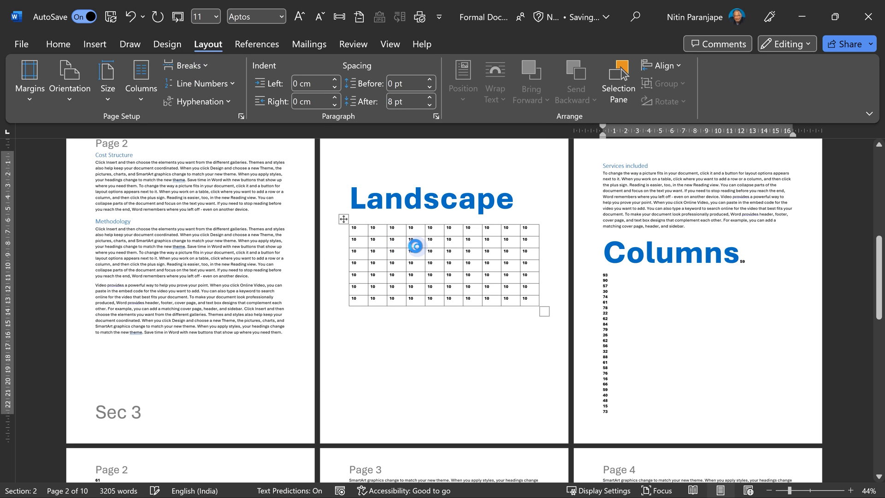
click(70, 78)
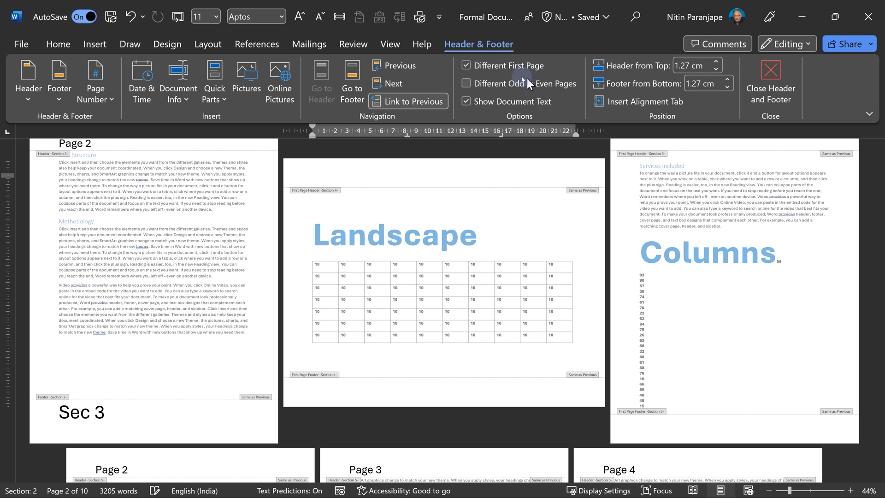
Turn off Different First Page for the landscape section and continue its page numbering.
click(466, 66)
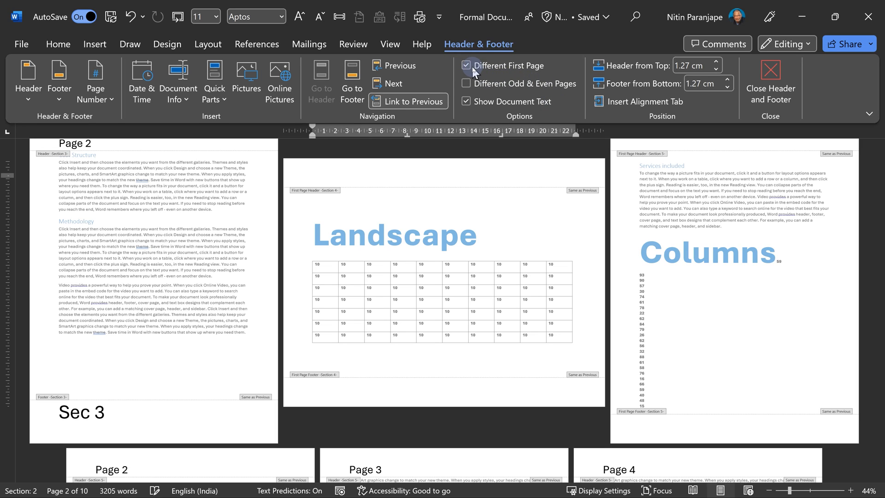
mouse_move(466, 65)
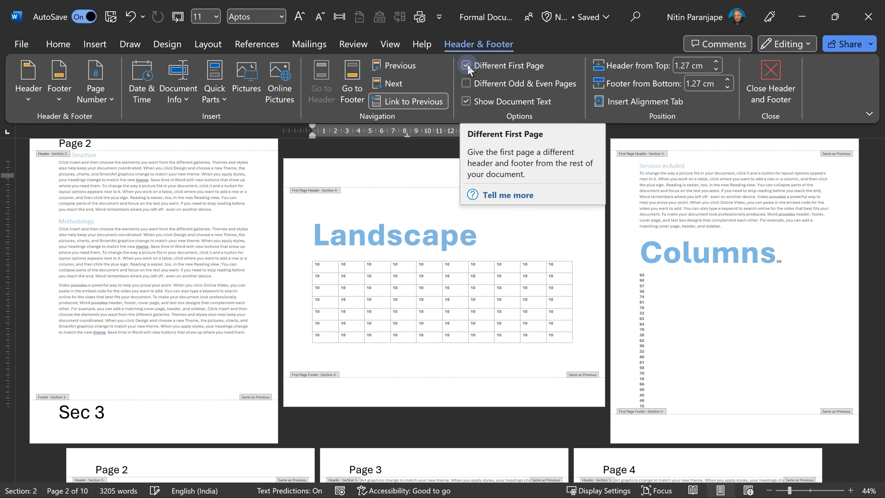
click(466, 65)
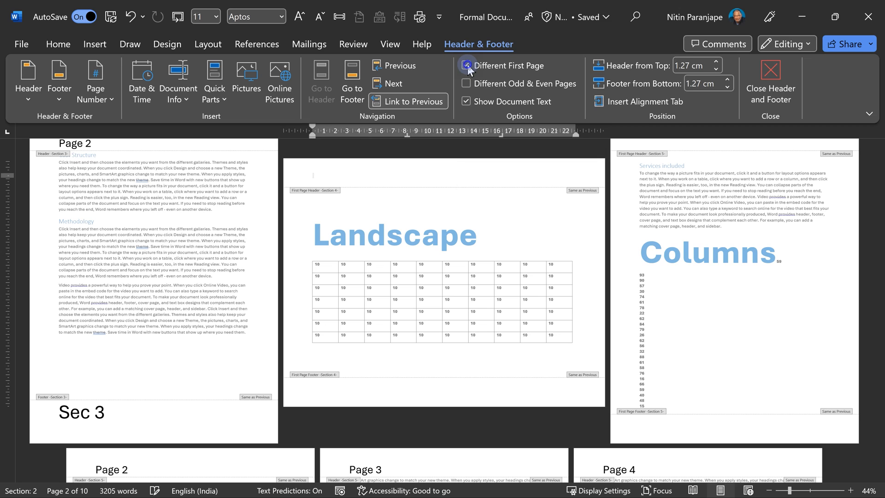
click(466, 66)
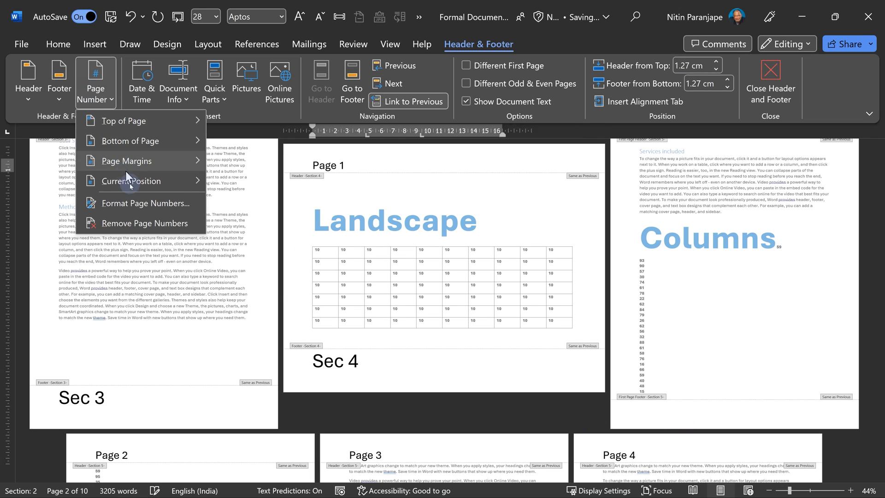
click(149, 203)
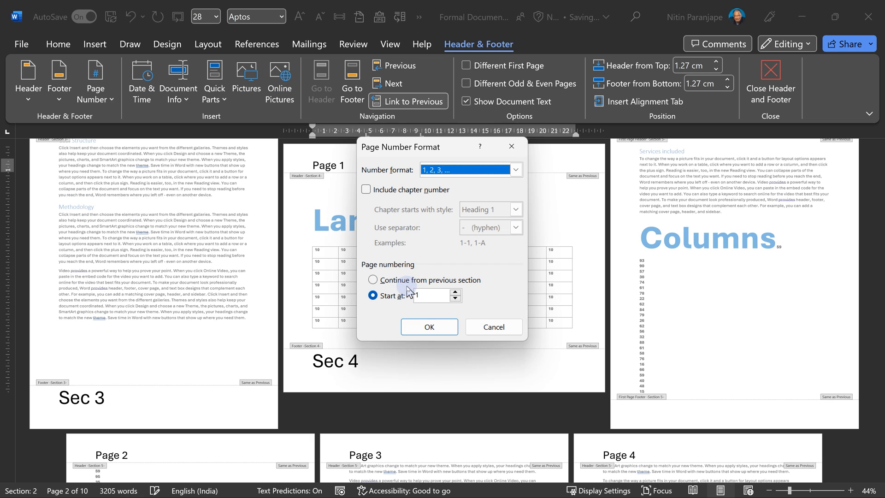
click(428, 326)
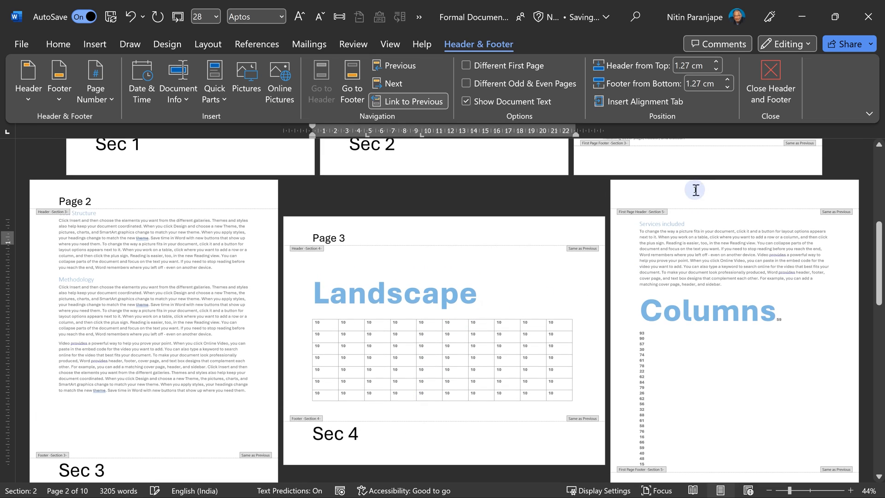
Turn off Different First Page for the Columns section and continue numbering from the landscape section.
click(466, 65)
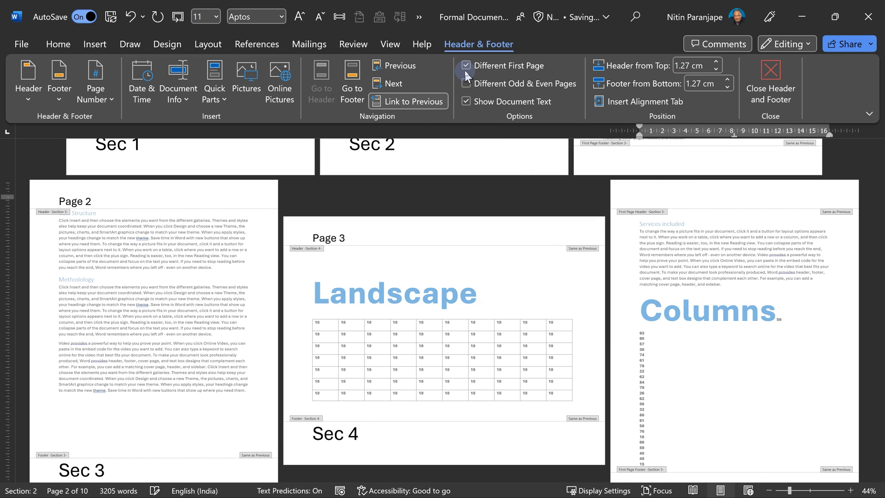
click(466, 65)
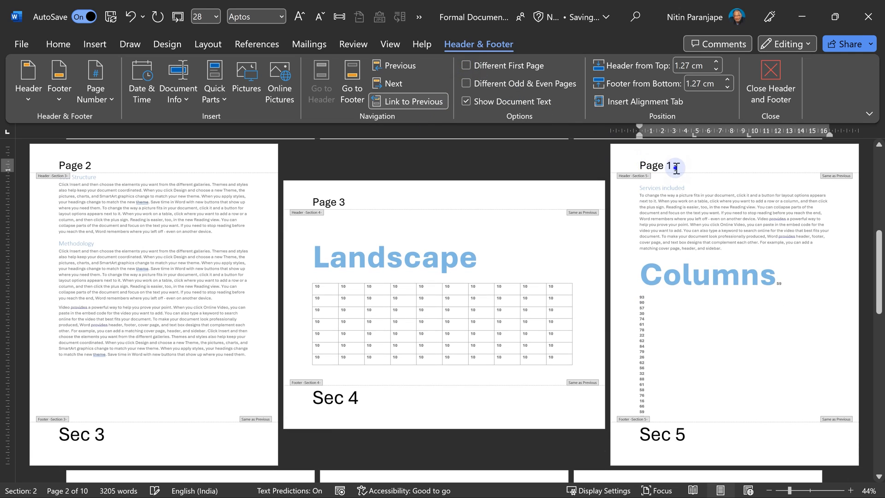
click(95, 81)
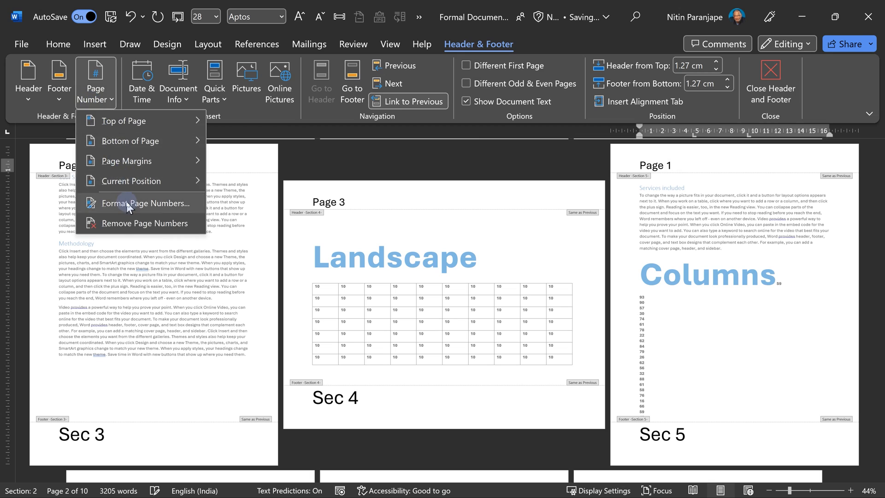
click(146, 203)
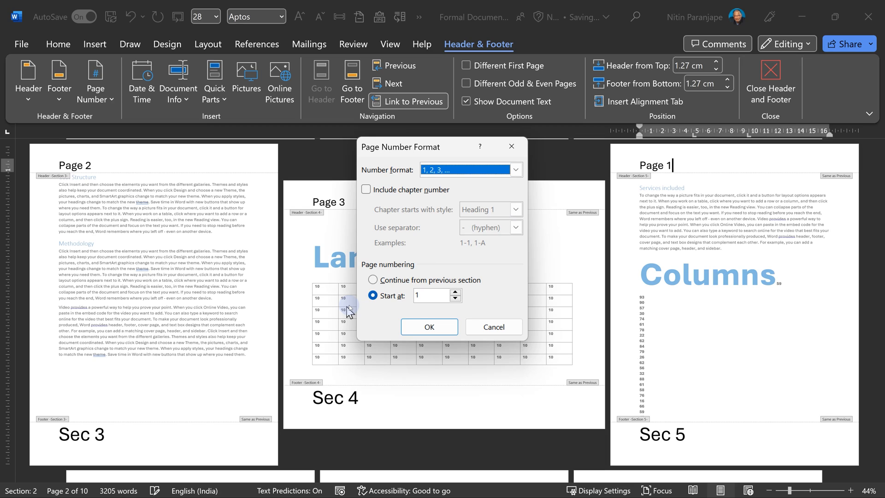
click(428, 326)
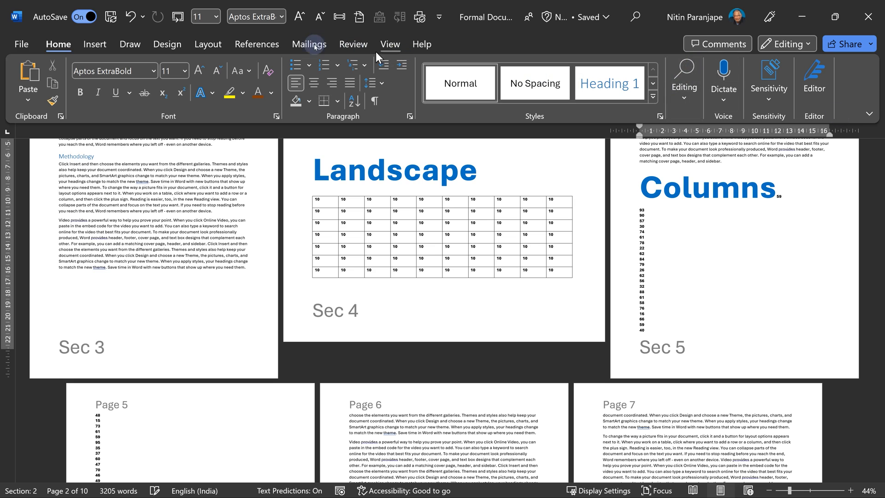
Insert a continuous section break after the number list so later pages form Section 7.
click(187, 65)
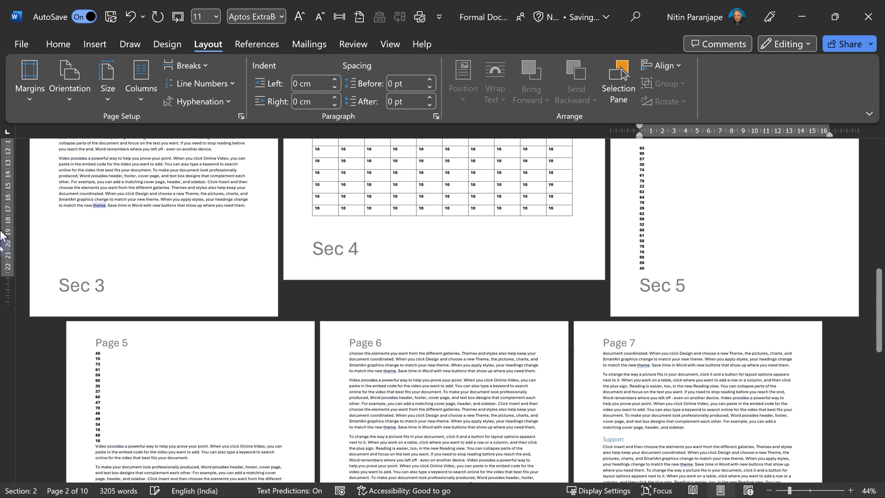
scroll(down, 3)
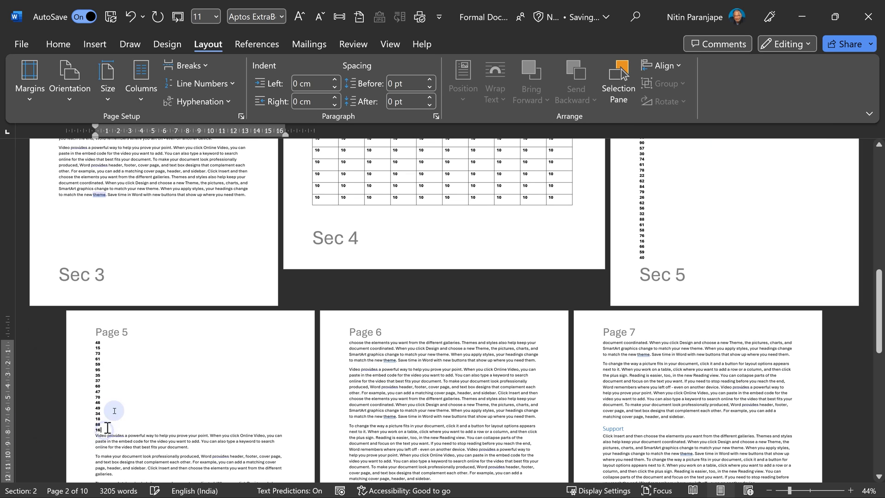
click(187, 64)
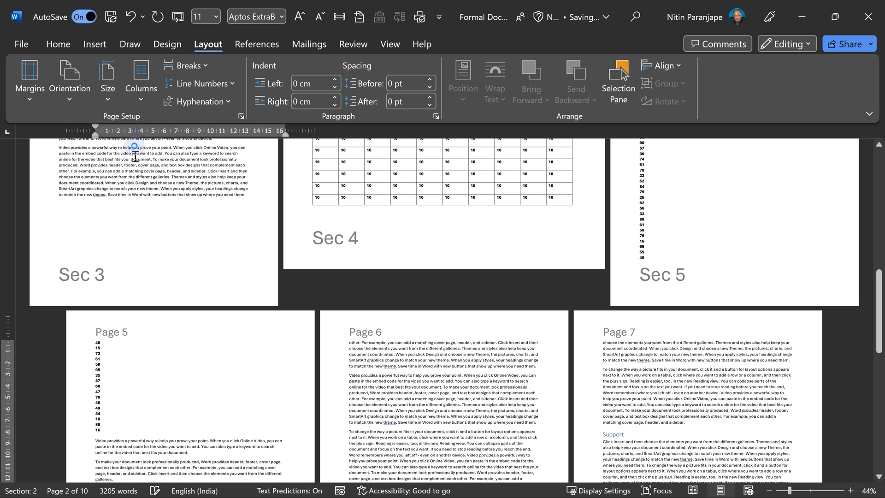
click(140, 79)
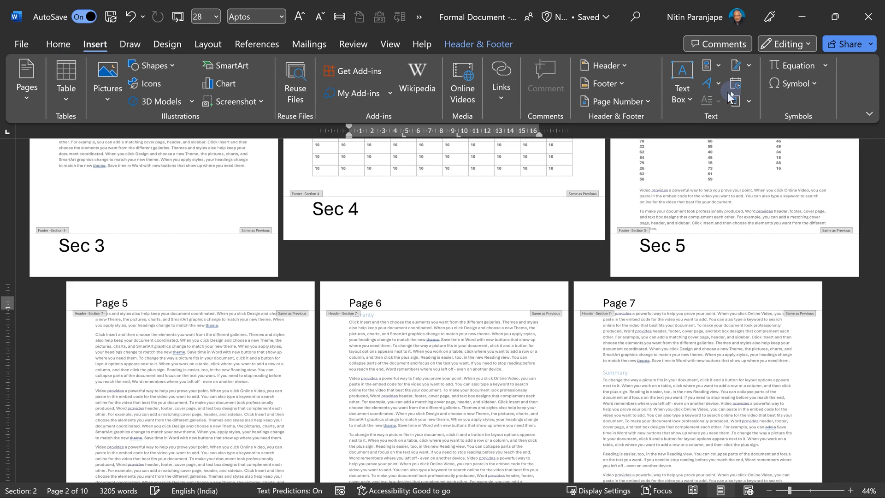
Insert a StyleRef field for Heading 1 into the header beside the page number.
click(732, 95)
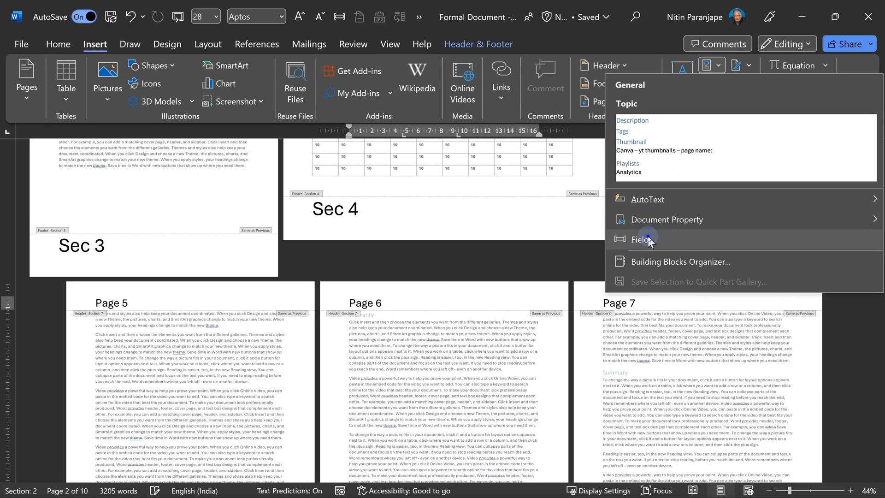
click(640, 239)
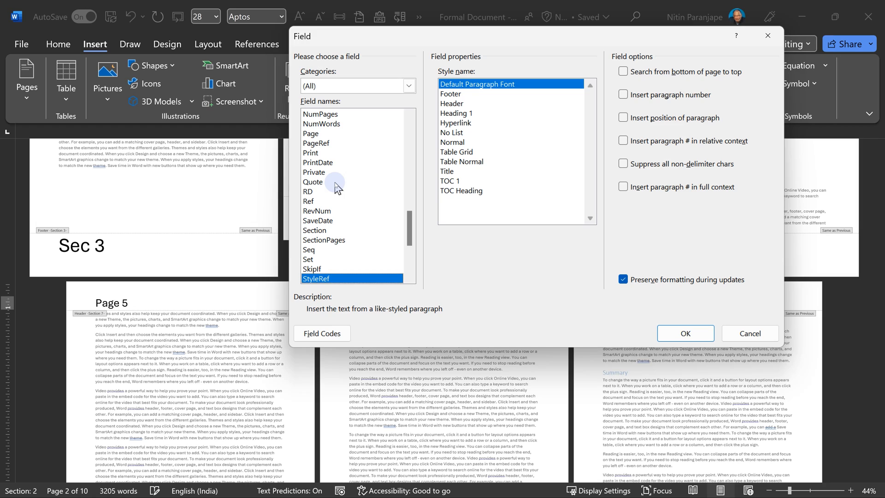
mouse_move(339, 270)
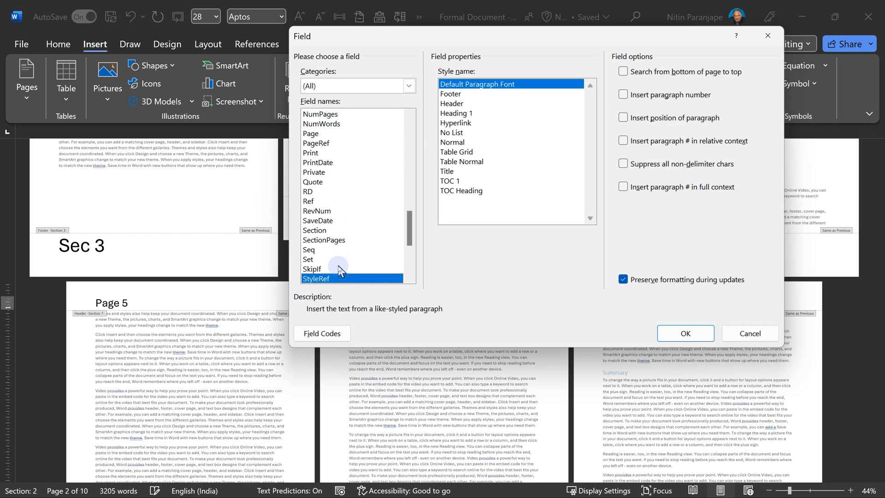
click(455, 113)
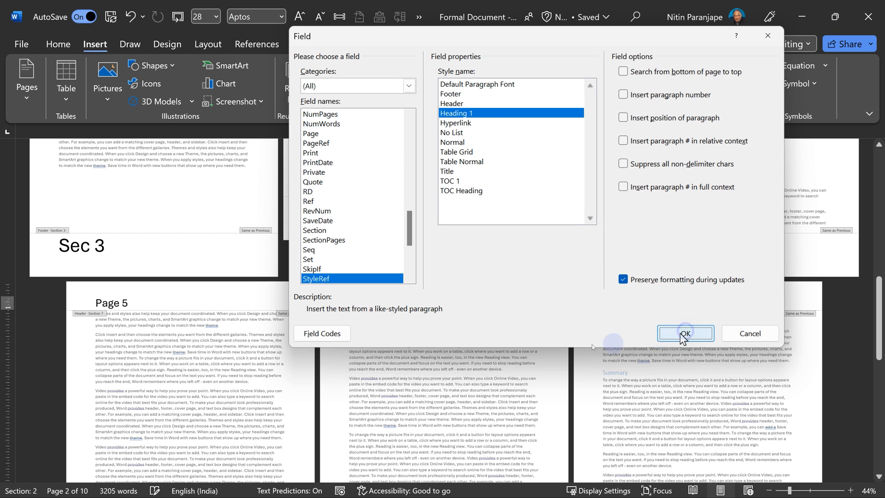
click(684, 332)
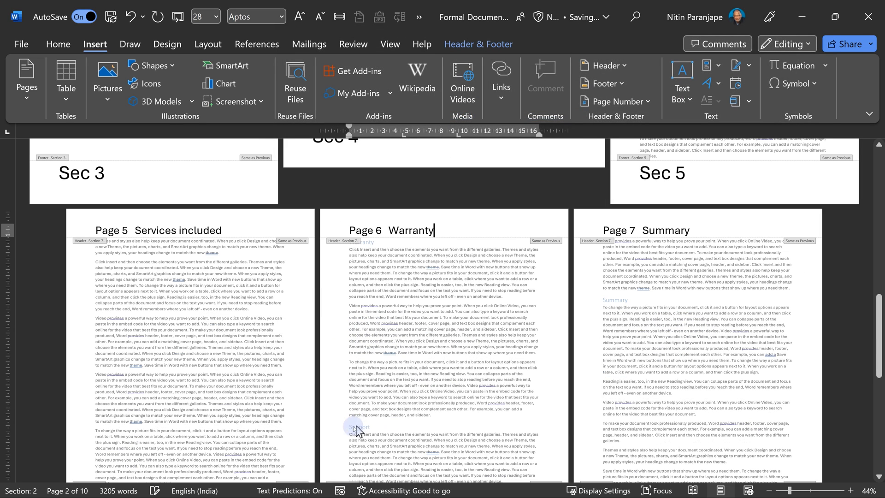